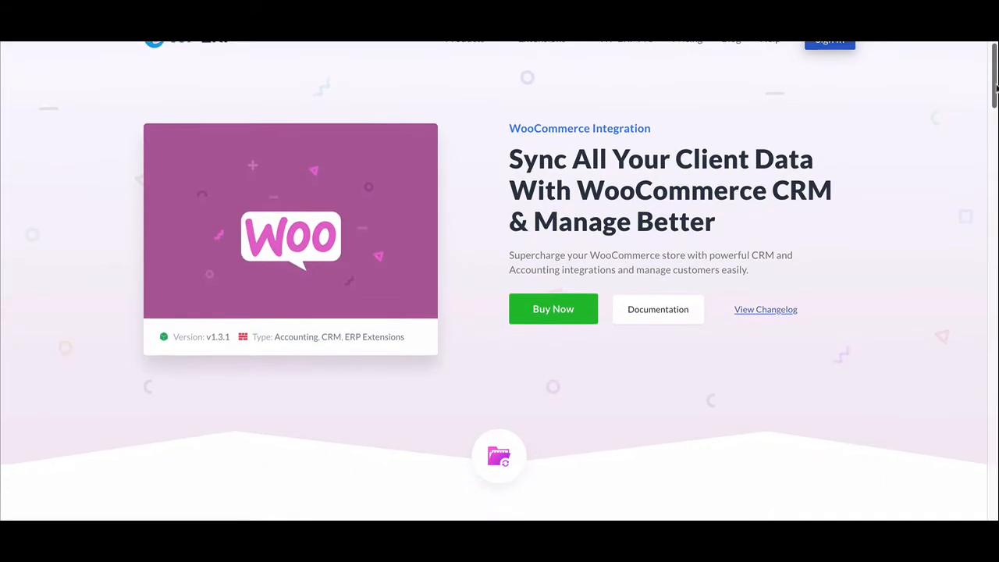
Step: Switch on the WooCommerce integration extension on the Accounting modules page
scroll(down, 3)
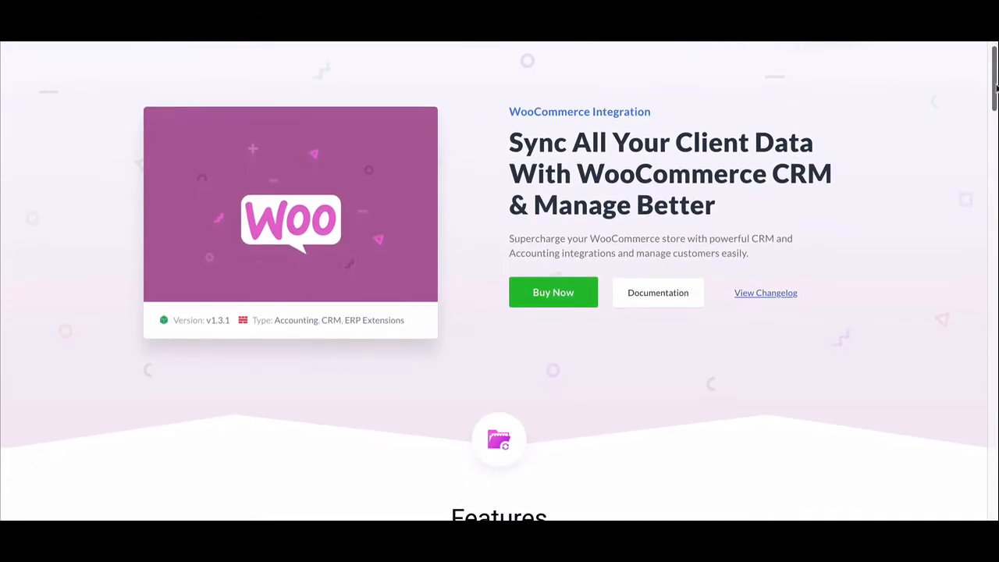
scroll(down, 3)
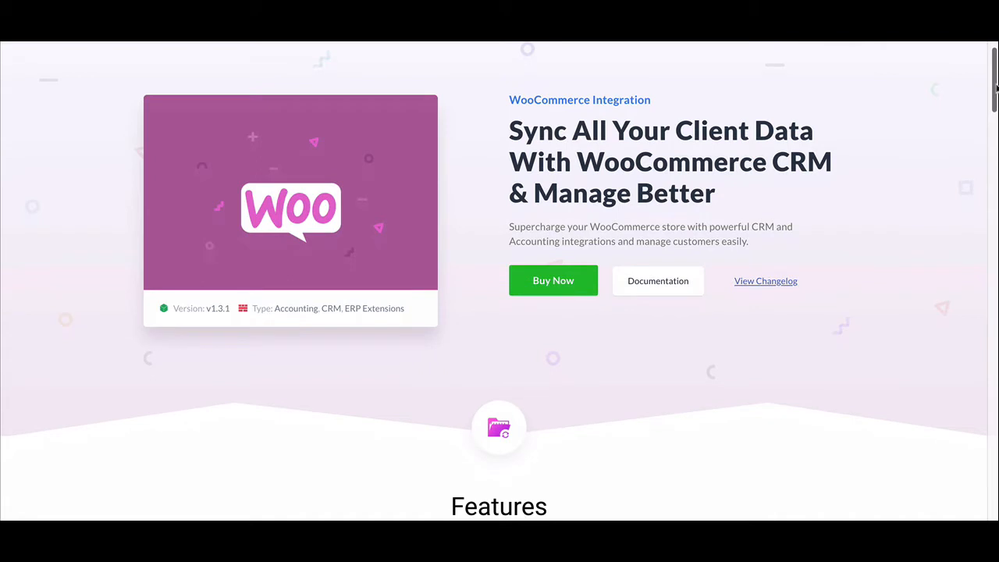
scroll(down, 3)
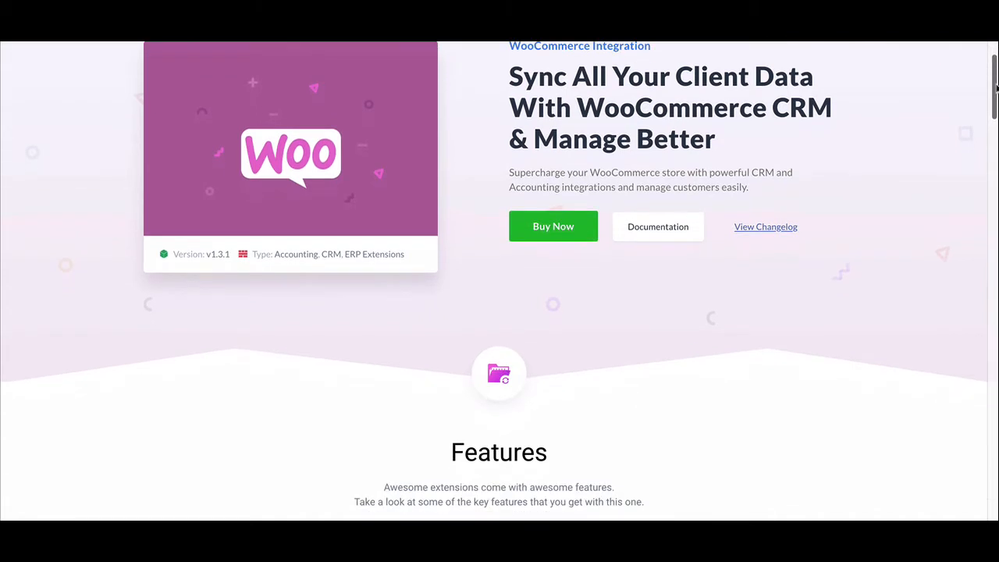
scroll(down, 3)
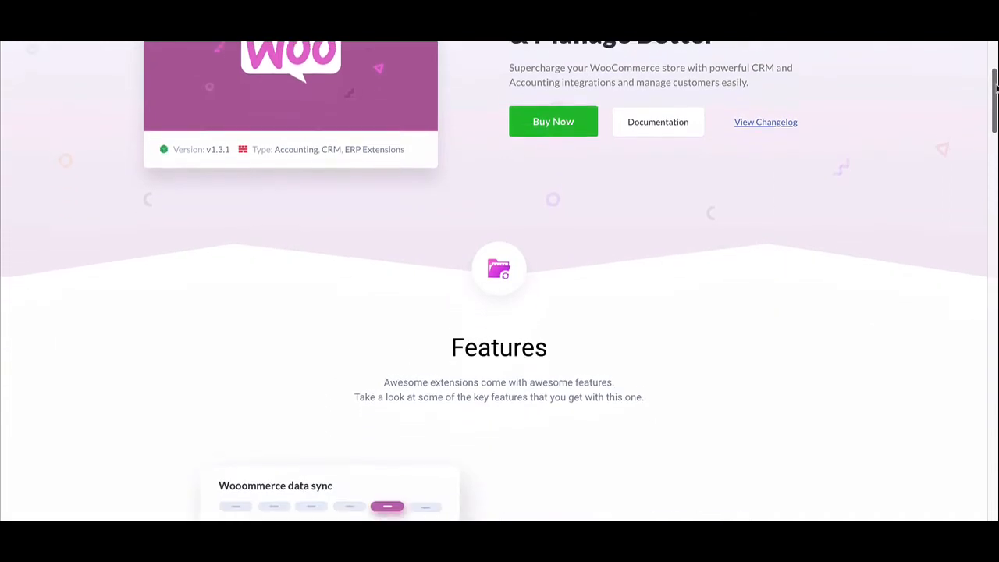
scroll(down, 3)
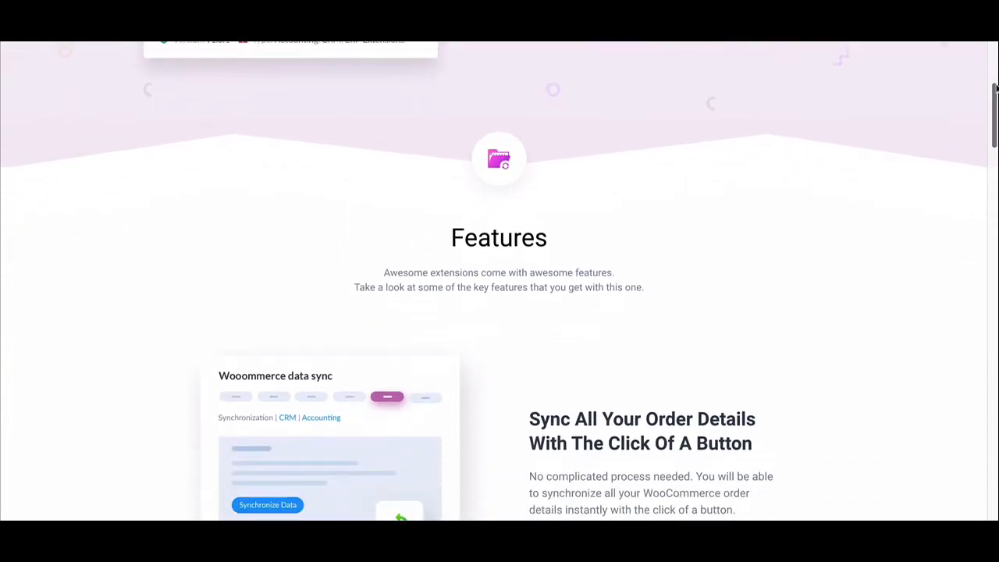
scroll(down, 3)
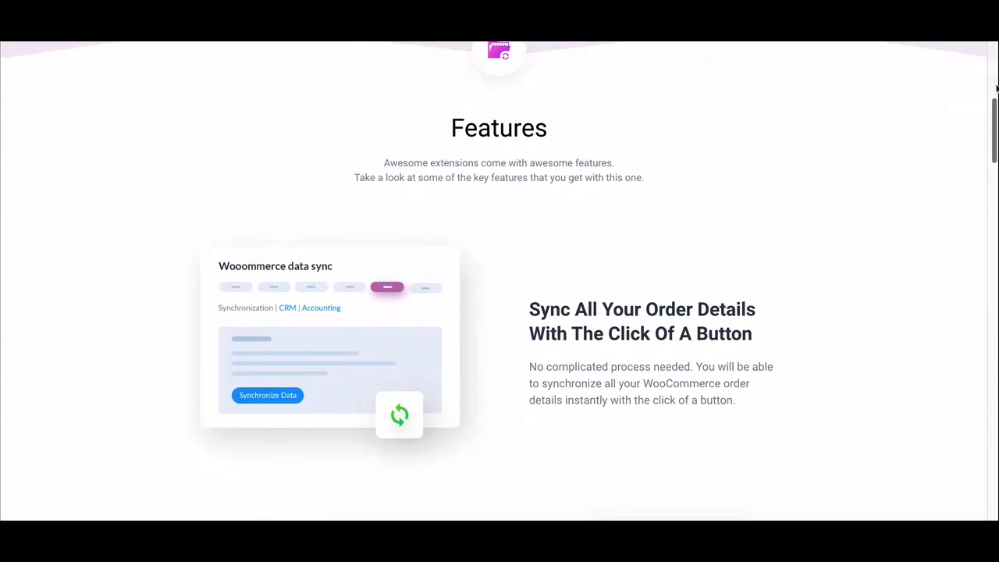
scroll(down, 3)
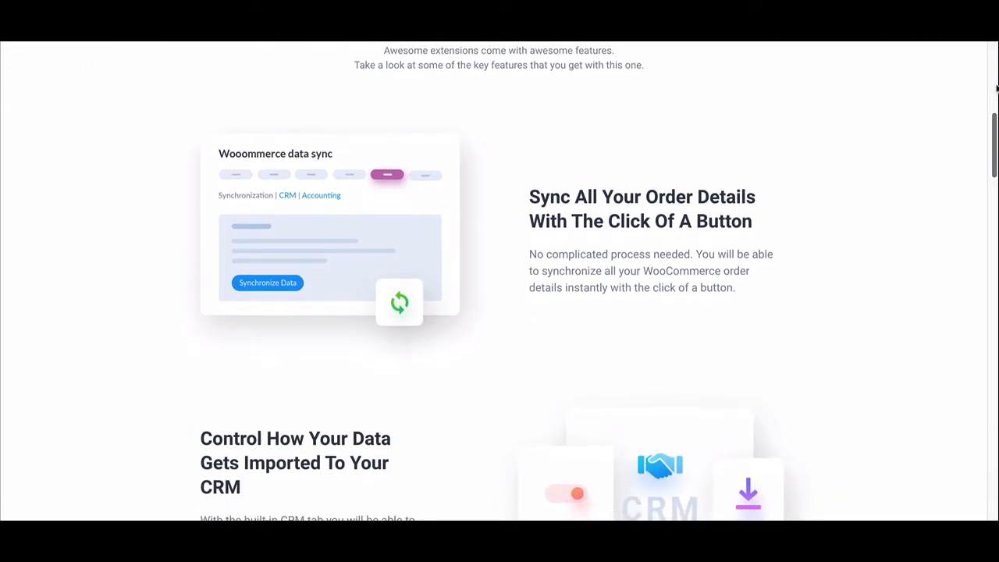
scroll(down, 3)
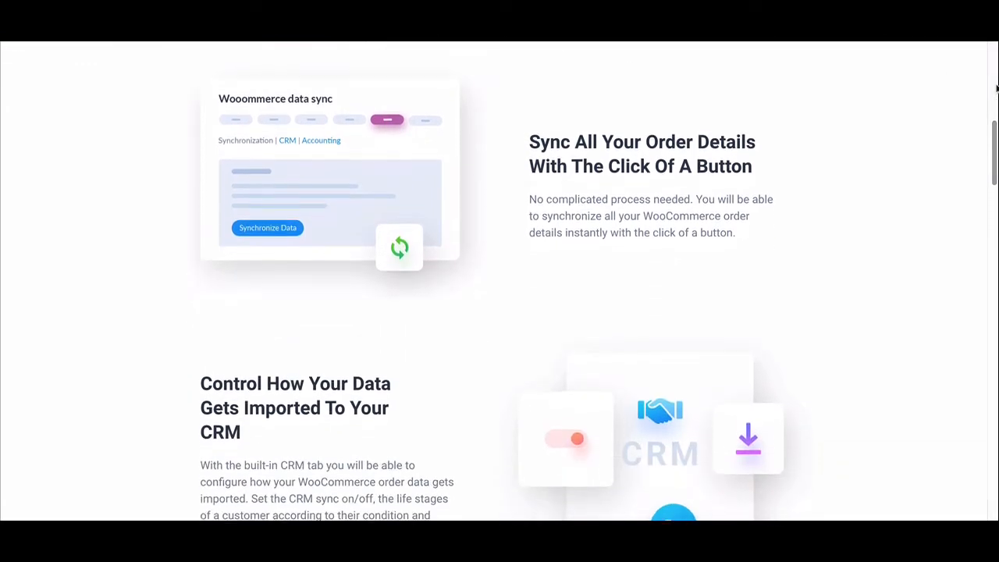
scroll(down, 3)
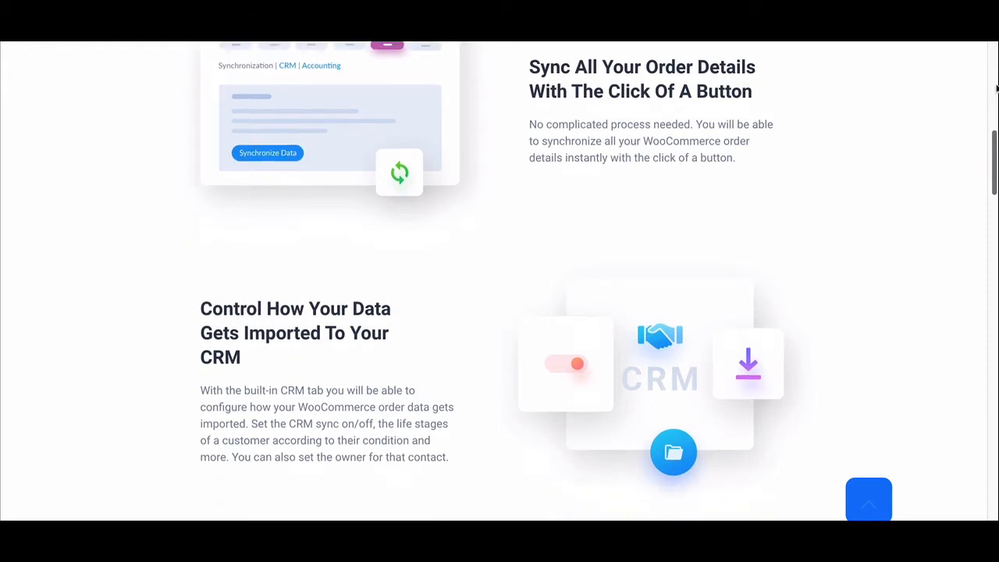
scroll(down, 3)
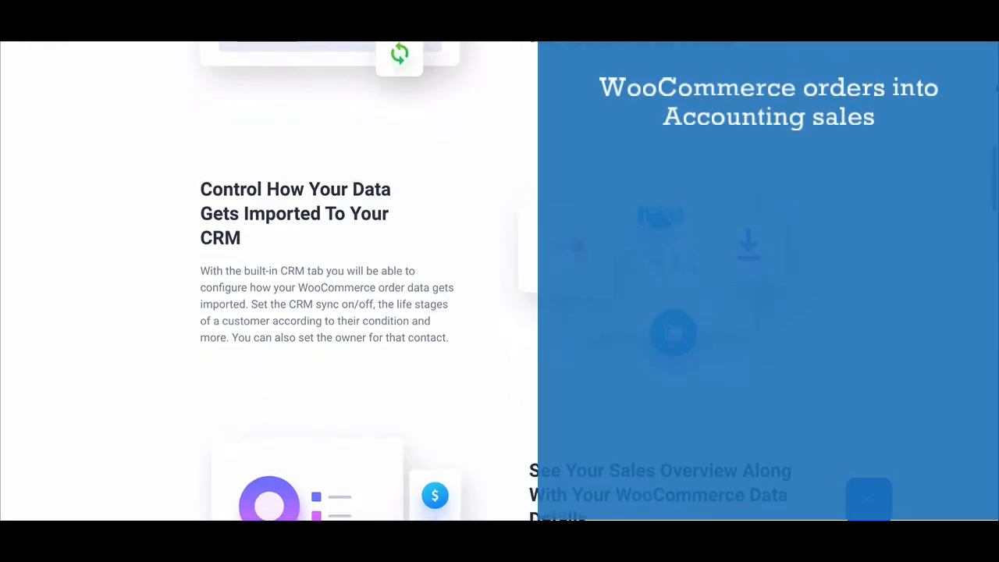
scroll(down, 3)
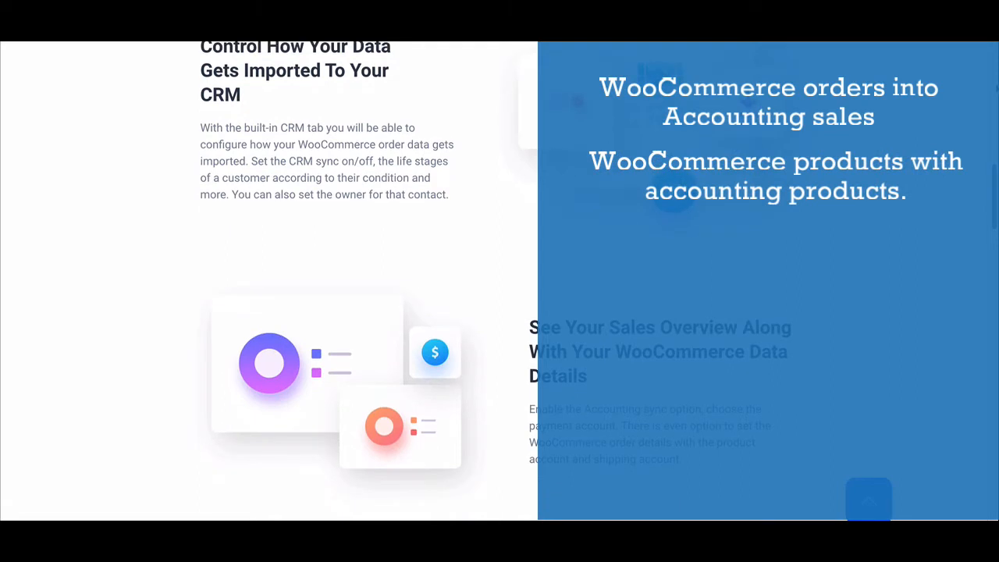
scroll(down, 3)
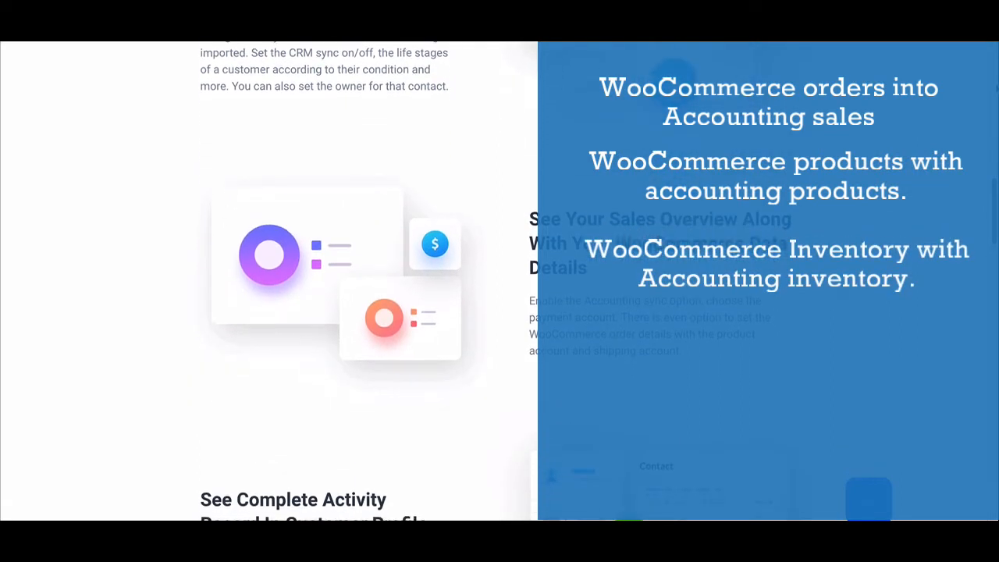
scroll(down, 3)
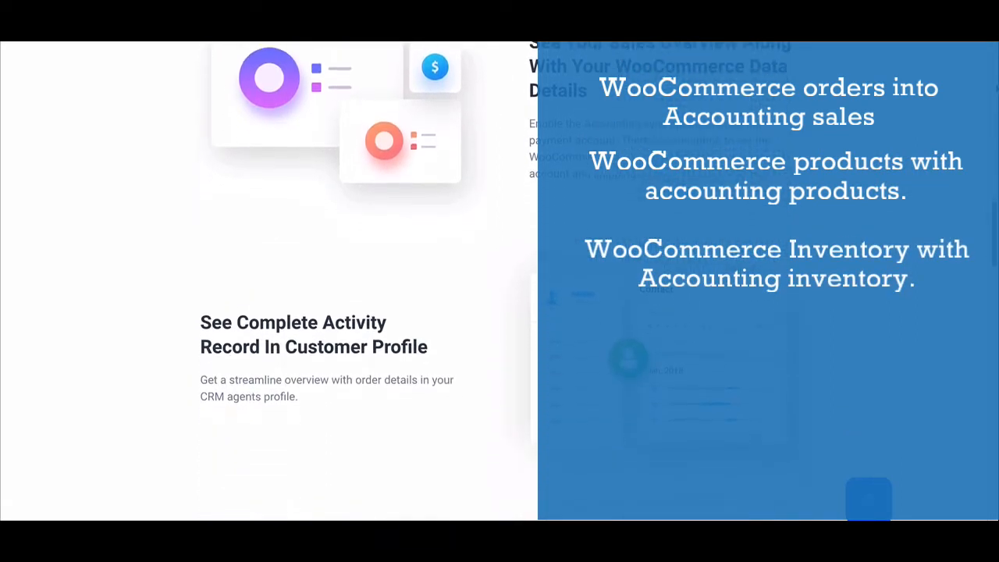
scroll(down, 3)
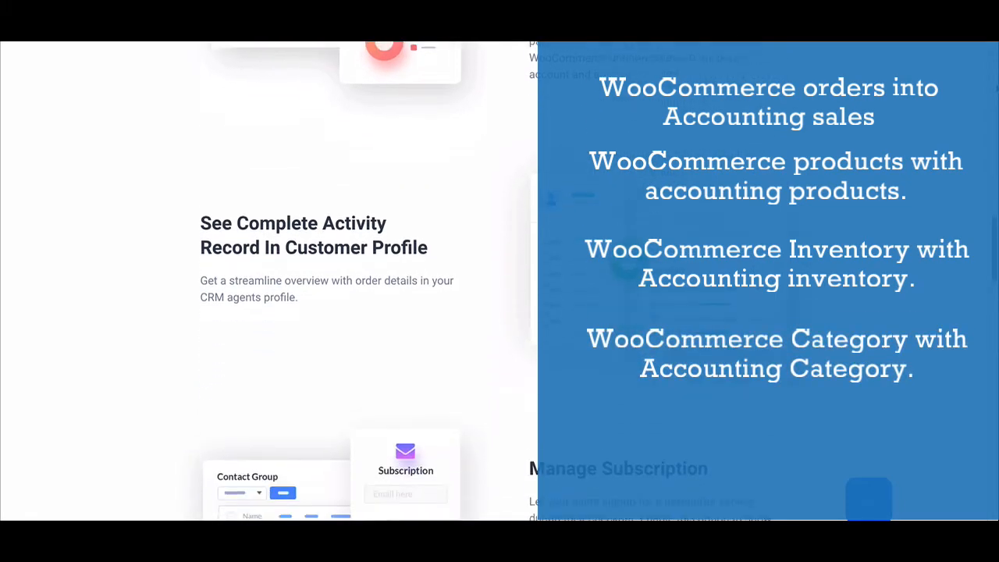
scroll(down, 3)
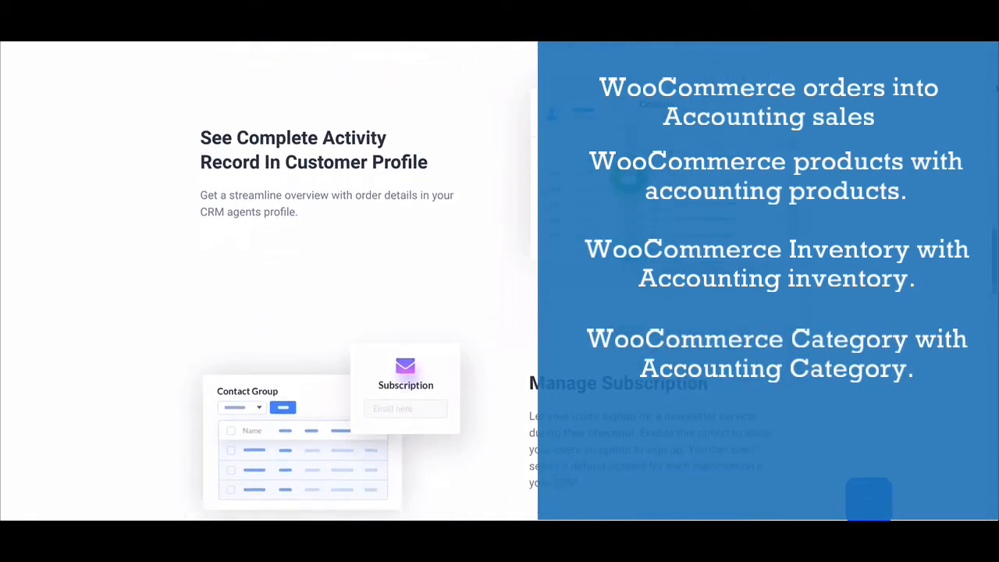
scroll(down, 3)
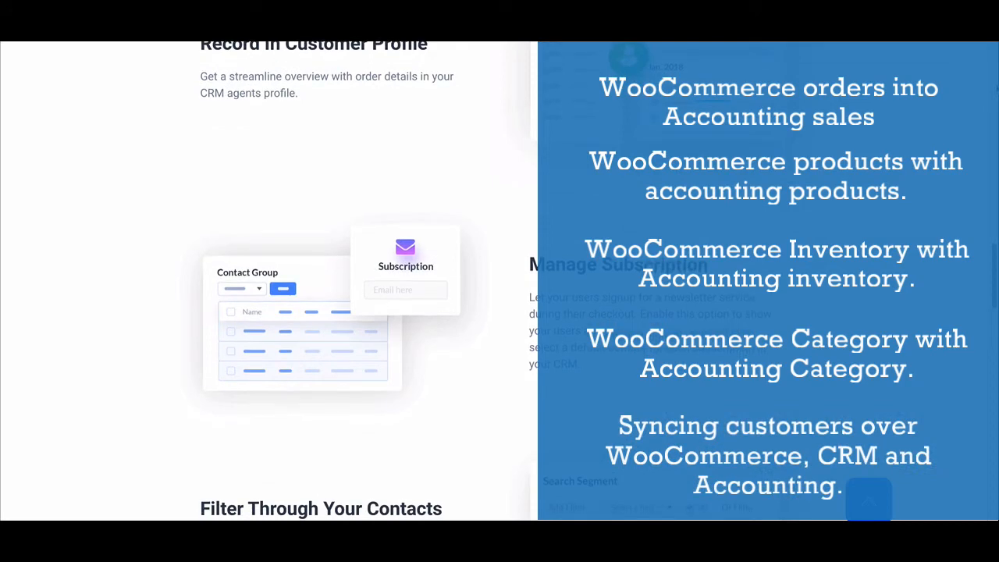
scroll(down, 3)
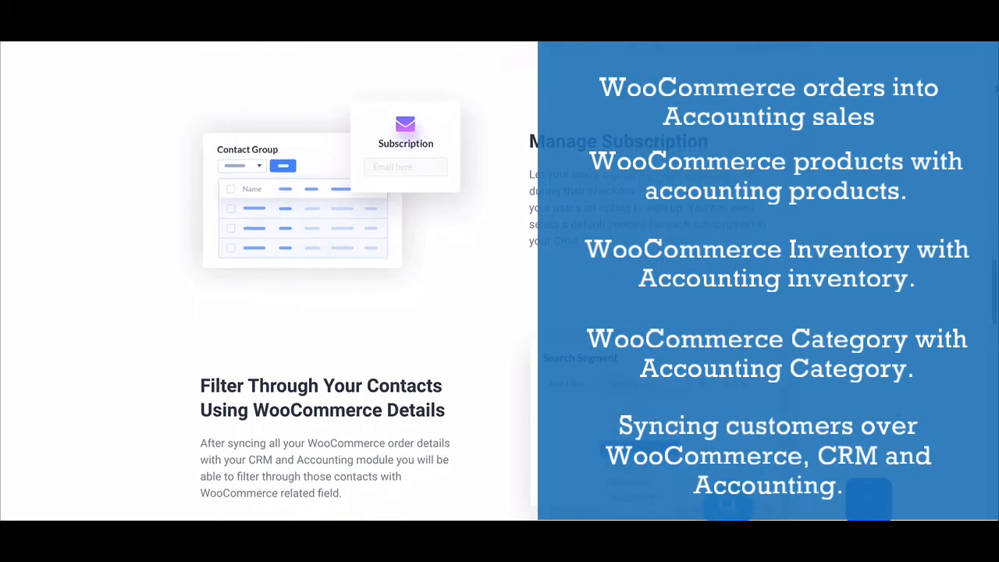
scroll(down, 3)
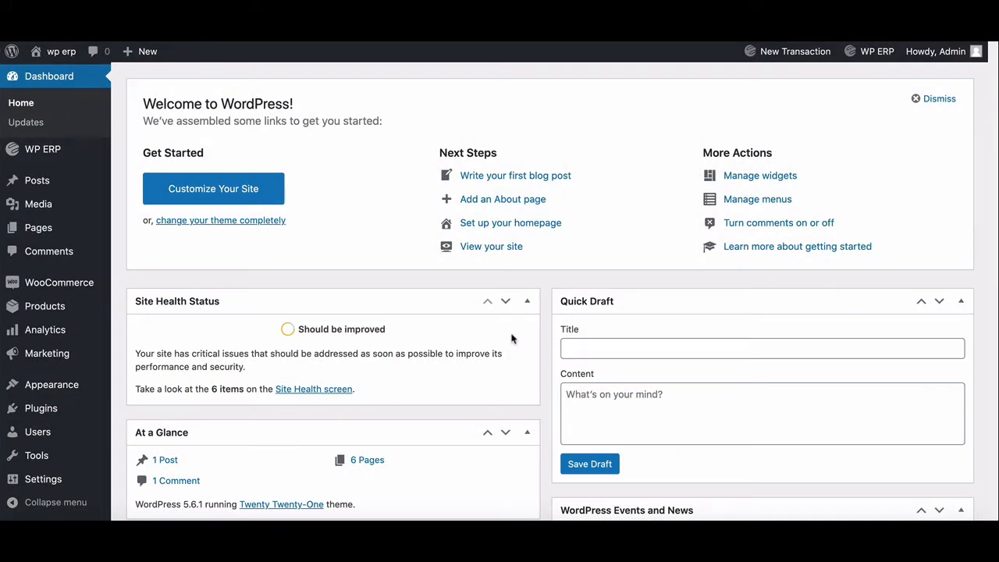
mouse_move(138, 171)
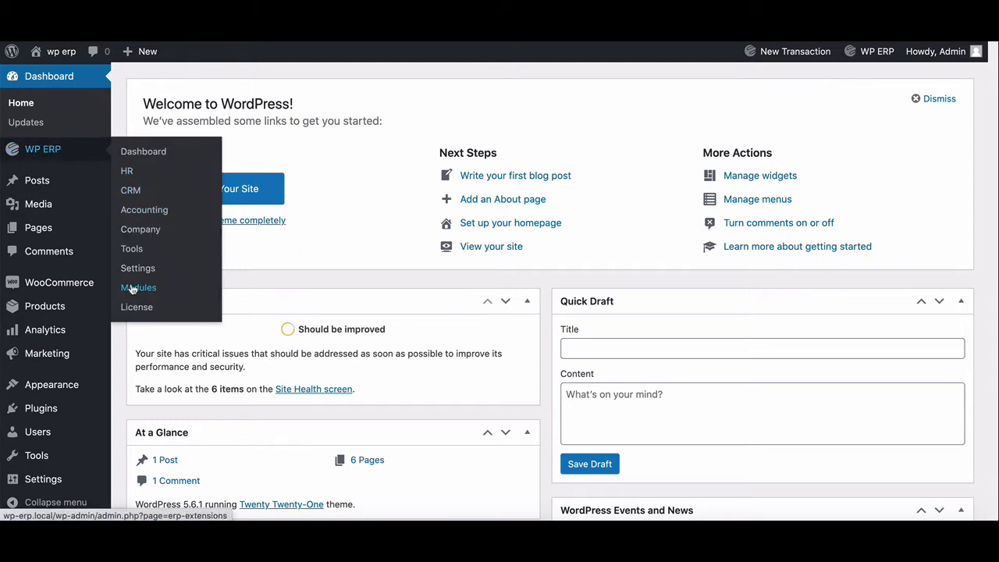
click(138, 287)
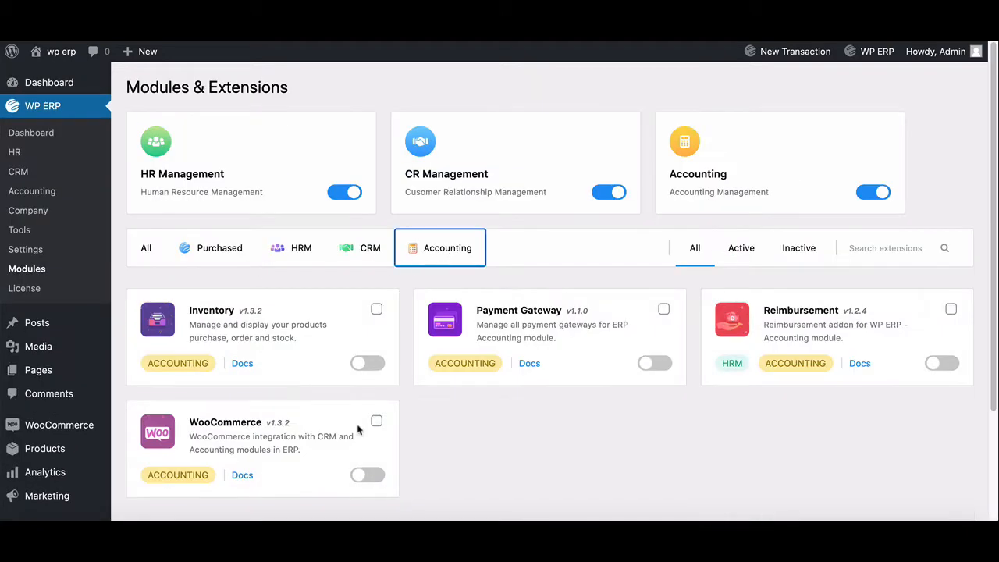
click(367, 475)
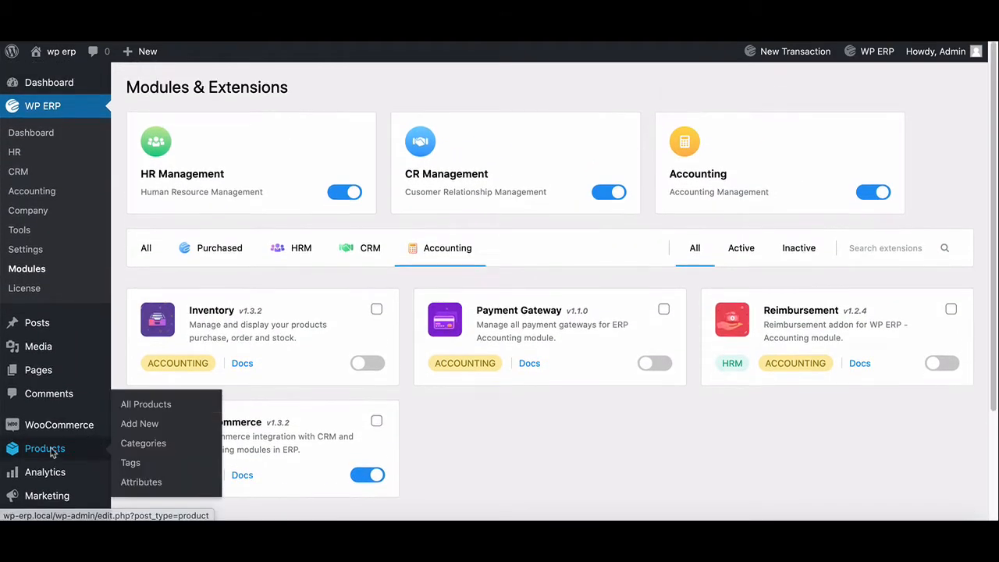
Step: Run the products CSV importer past column mapping and view the 25 imported products
click(146, 403)
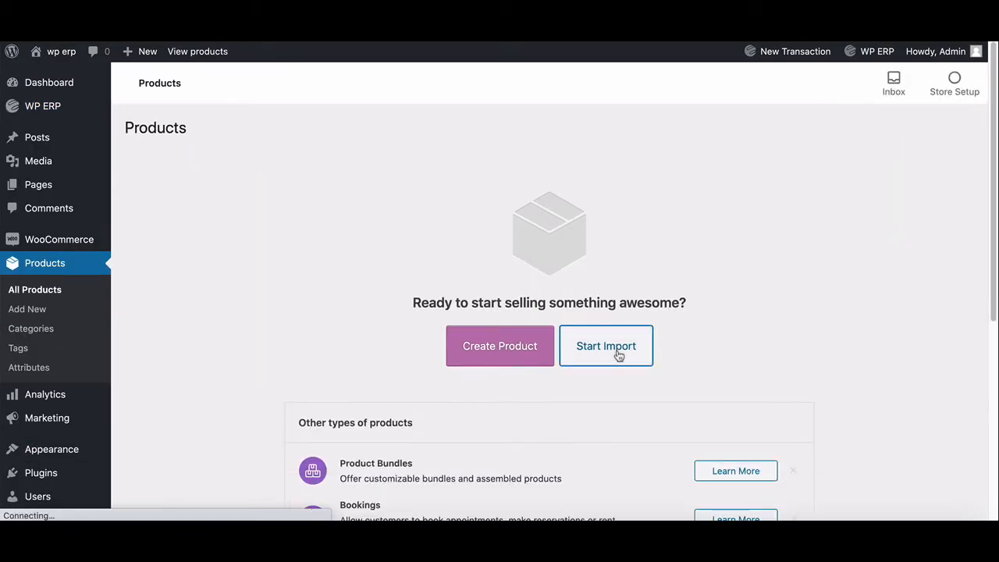
click(606, 347)
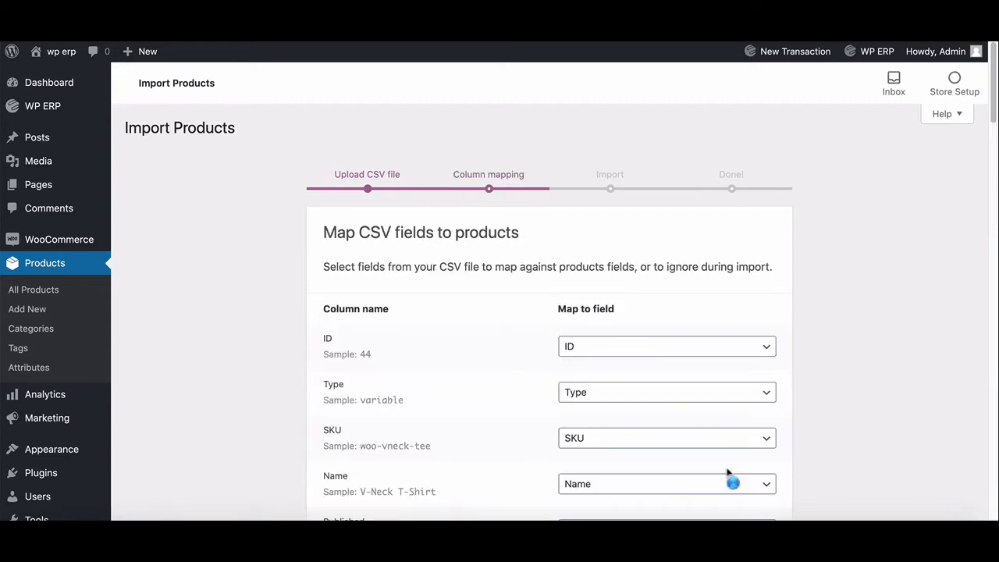
scroll(down, 3)
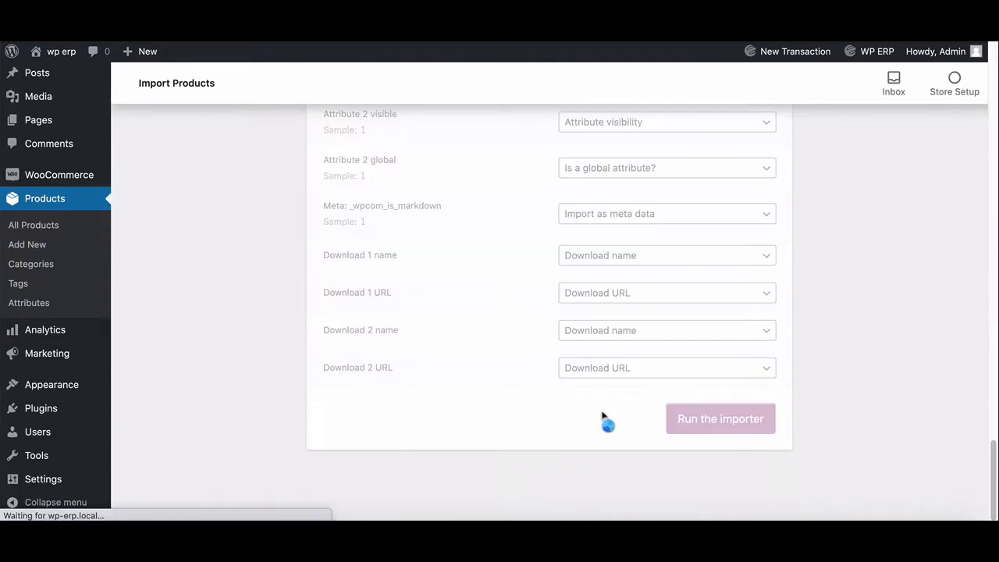
click(718, 418)
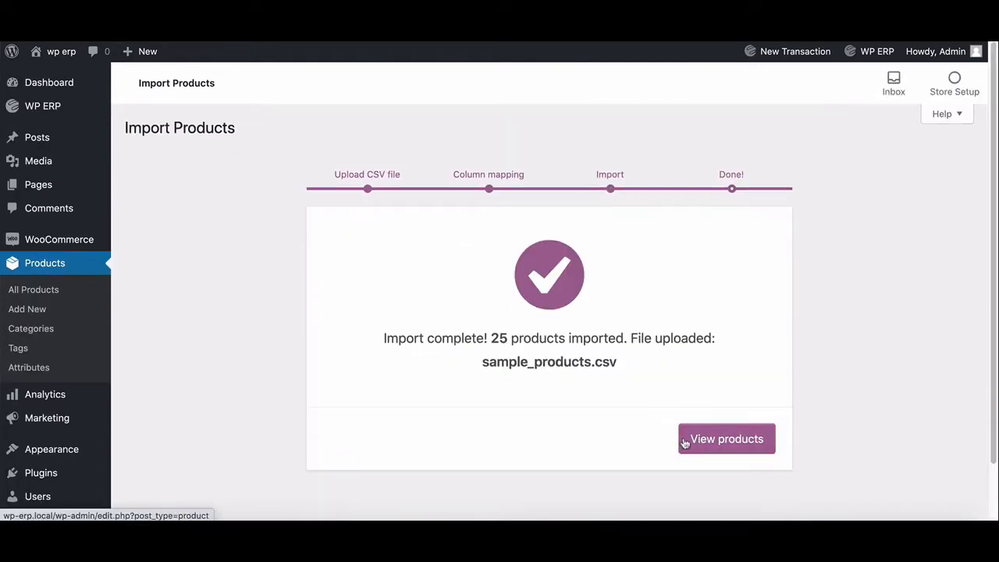
click(726, 438)
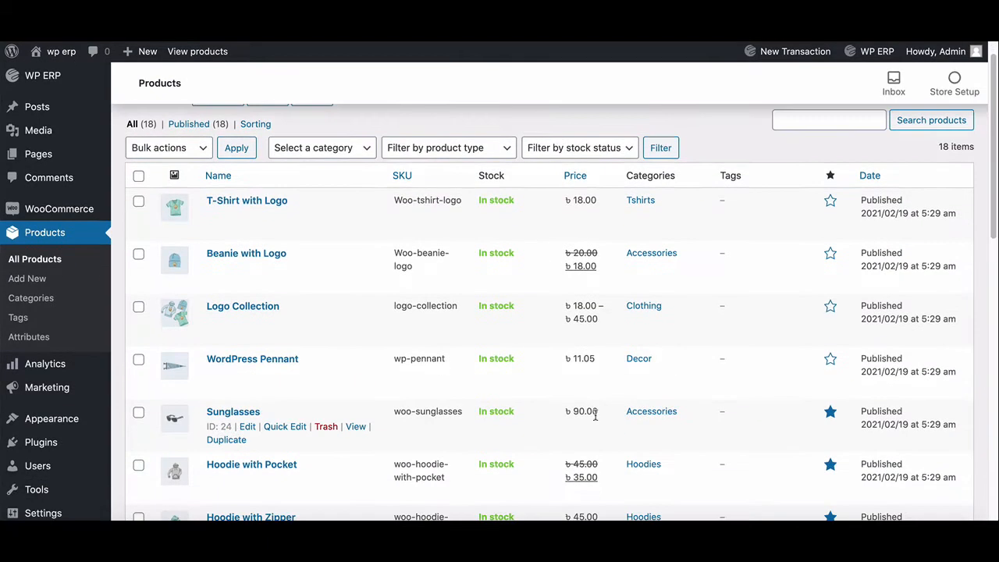
scroll(down, 3)
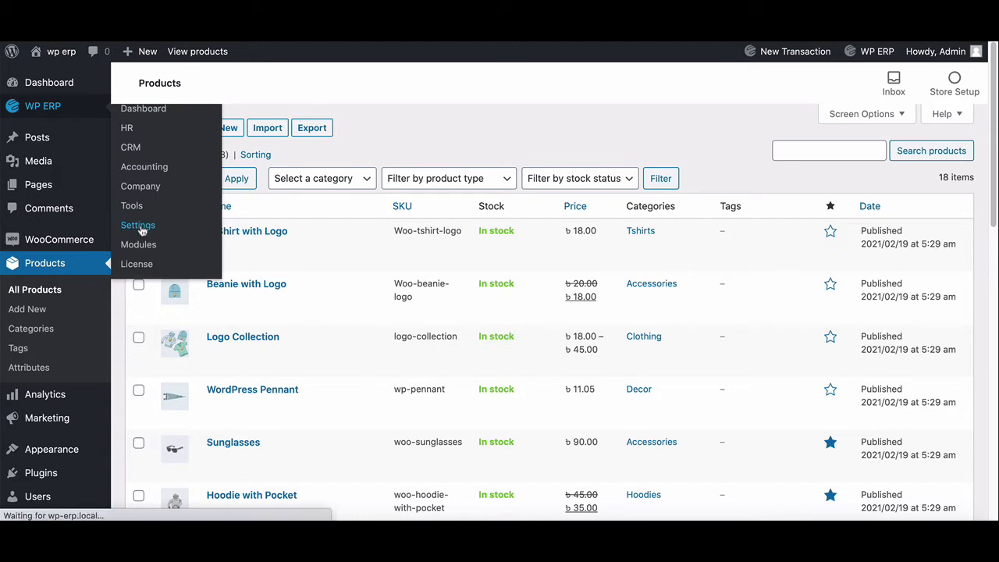
Step: Go to the WP ERP Settings page with its General options and WooCommerce tab
click(137, 225)
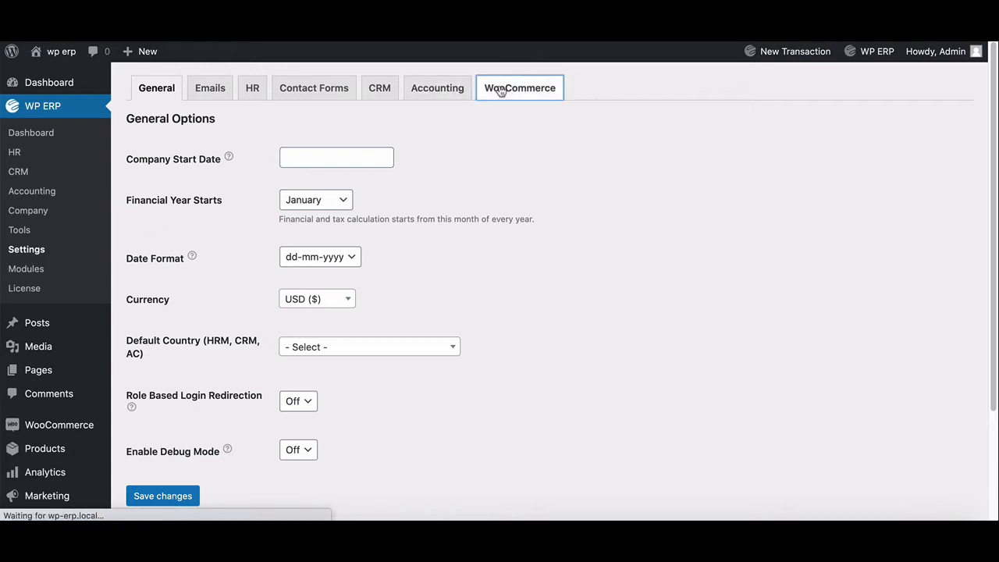
Step: Synchronize WooCommerce order data and products into ERP until both show Finished
click(518, 87)
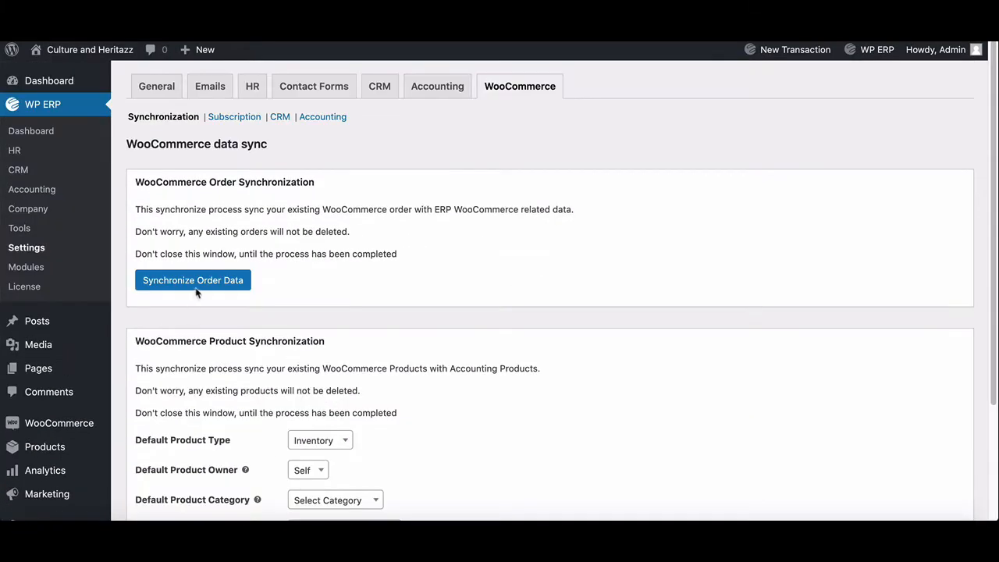
click(194, 279)
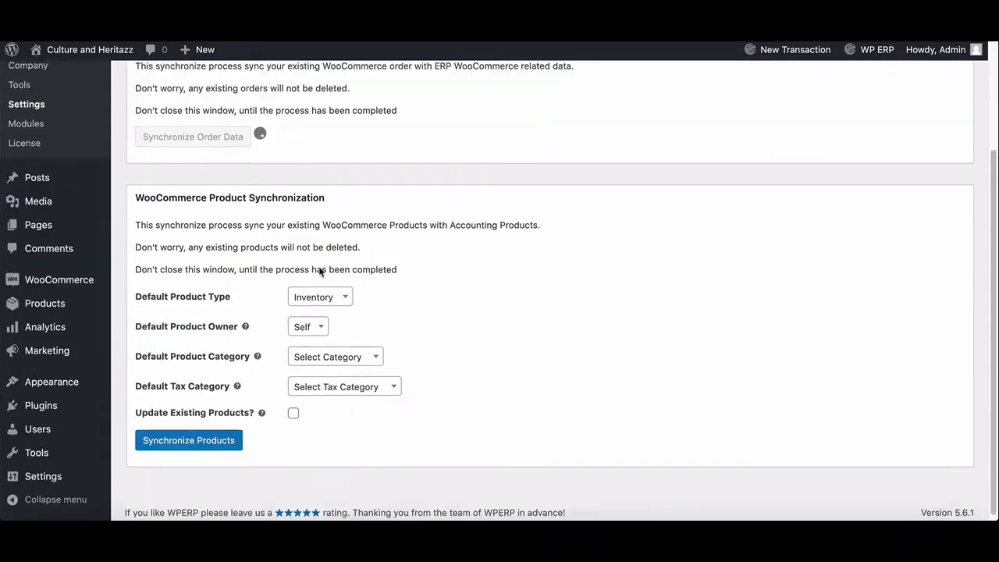
click(187, 440)
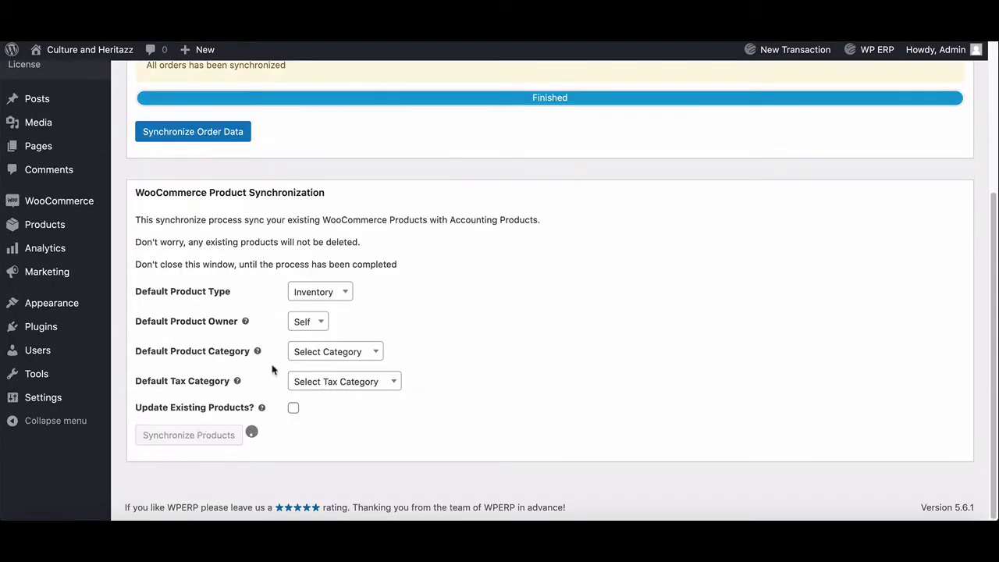
click(188, 434)
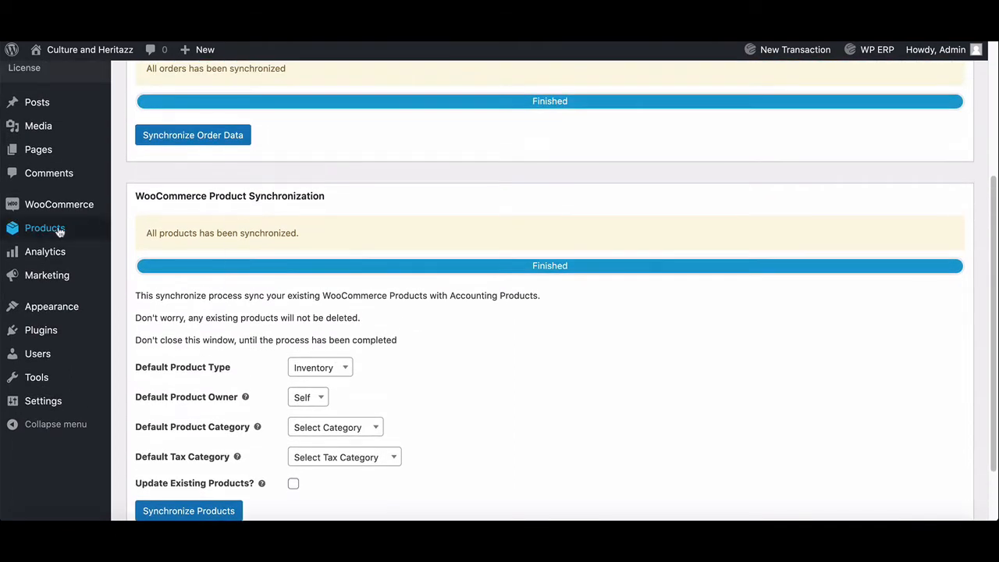
Step: Show the Accounting Products & Services list with the 15 synced Inventory products
click(44, 227)
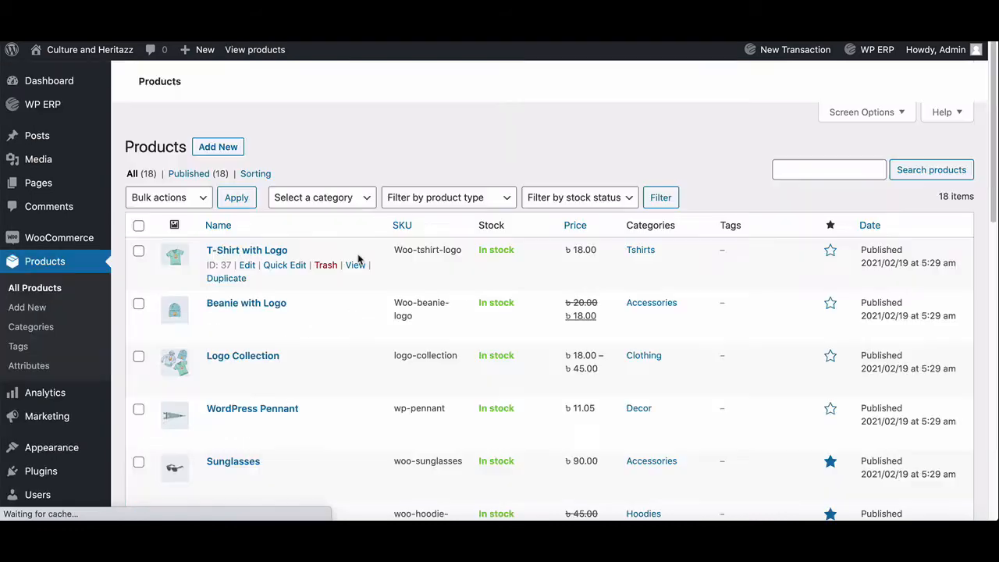
scroll(up, 3)
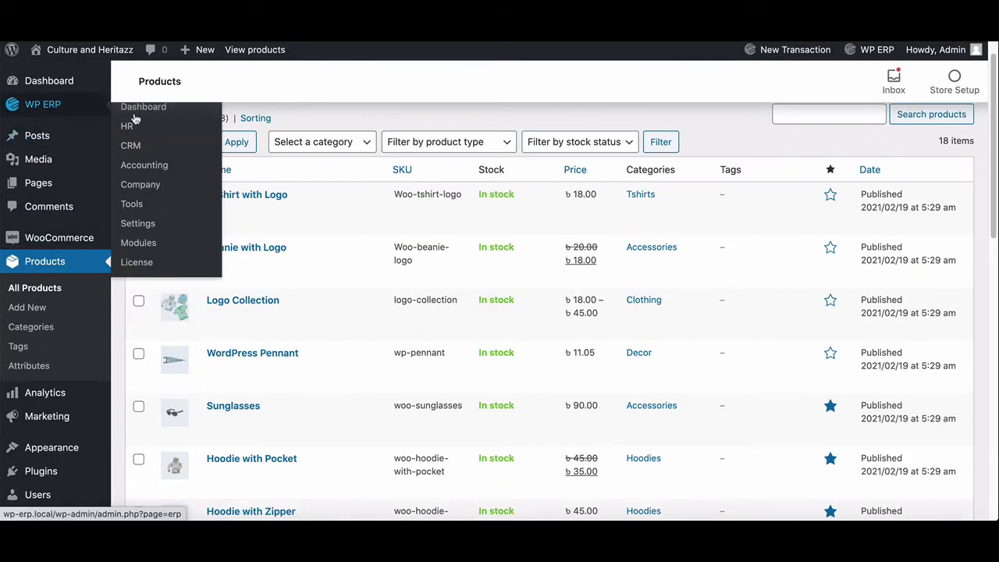
click(144, 166)
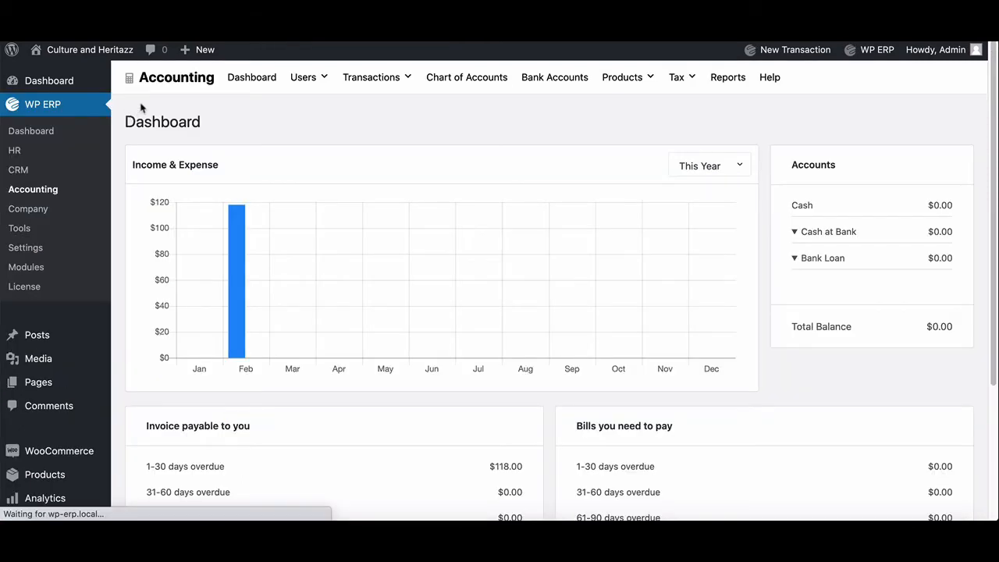
click(621, 76)
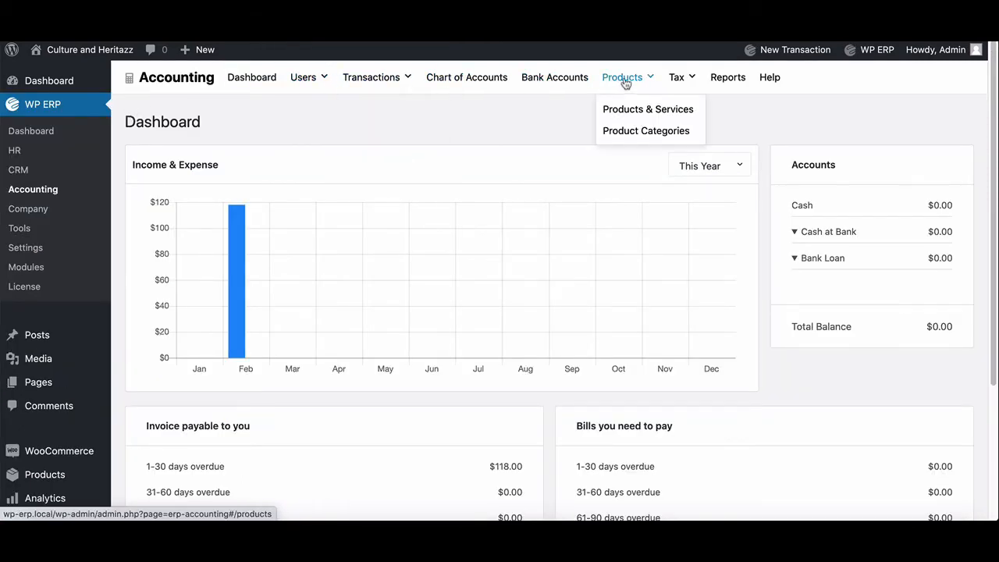
click(646, 109)
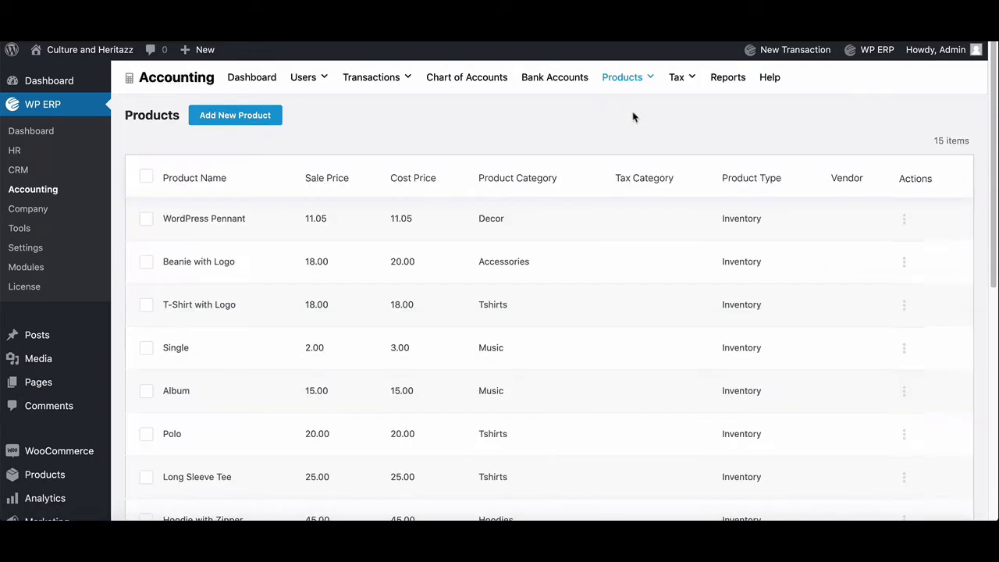
scroll(down, 3)
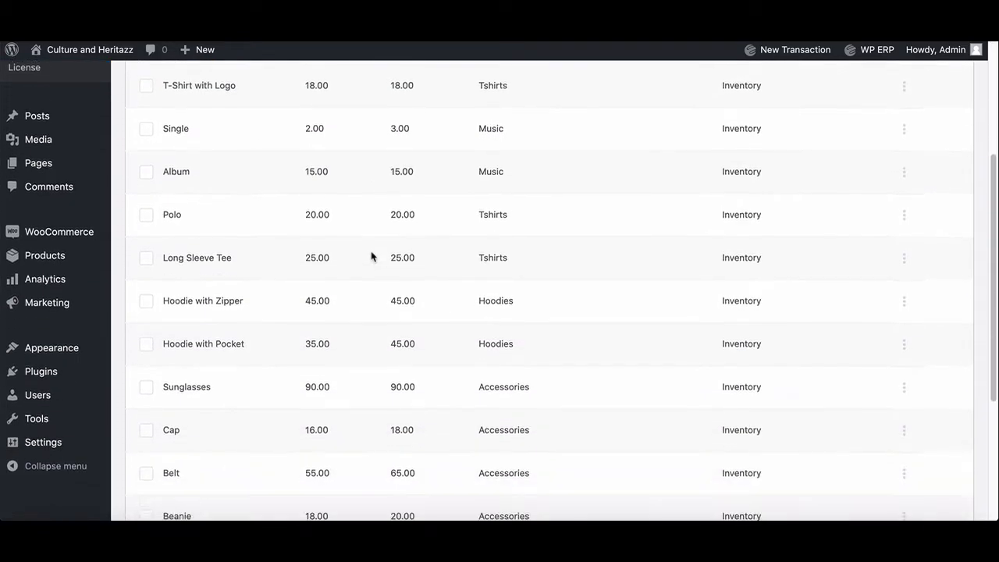
scroll(down, 3)
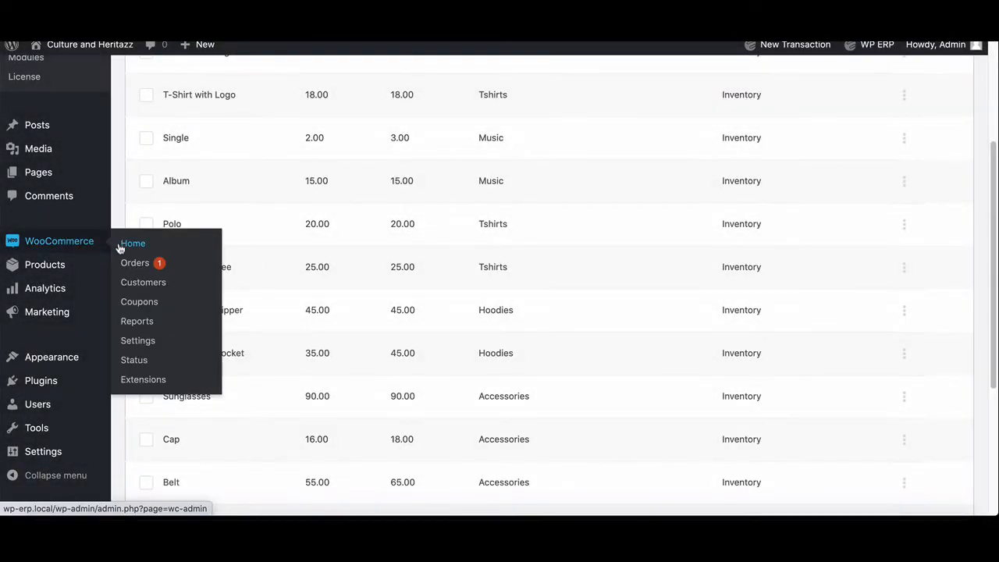
click(134, 262)
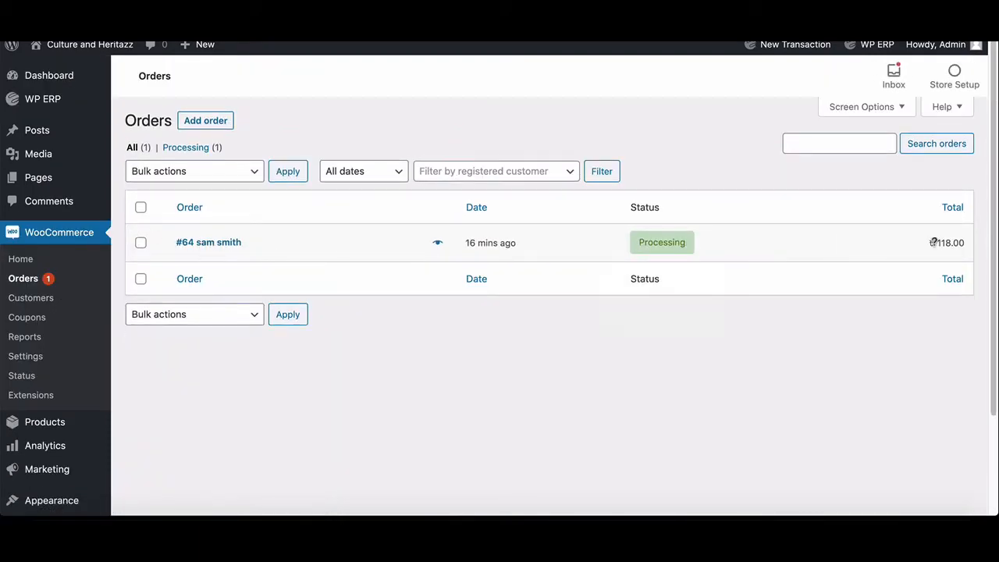
click(437, 242)
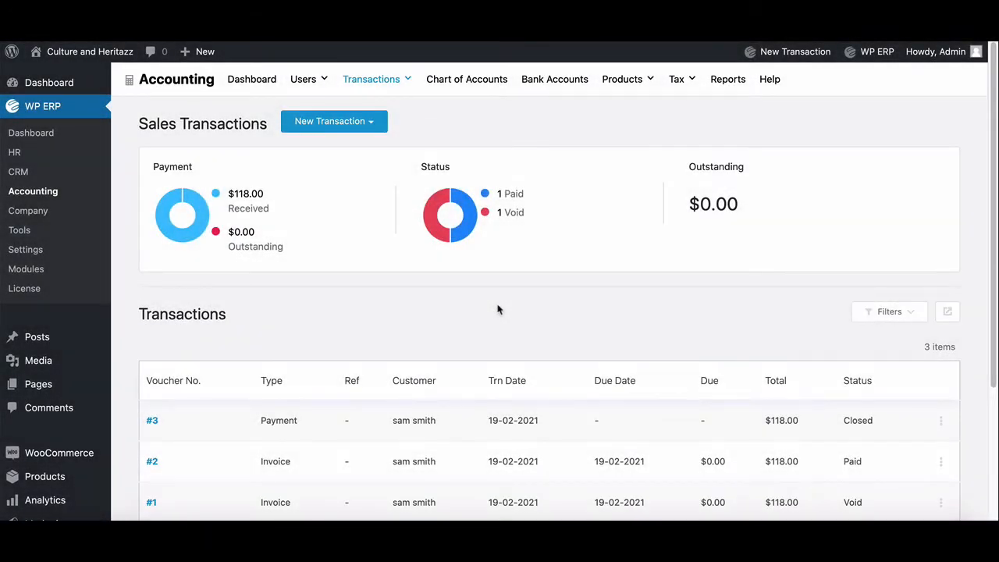
Step: Save the WooCommerce Subscription sync settings and move to the CRM sync options
click(25, 249)
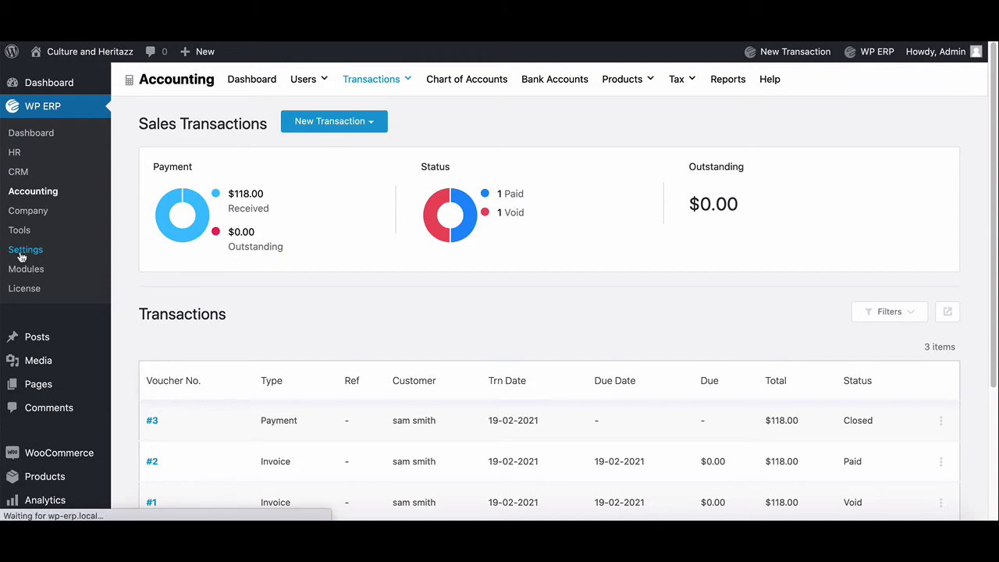
click(25, 250)
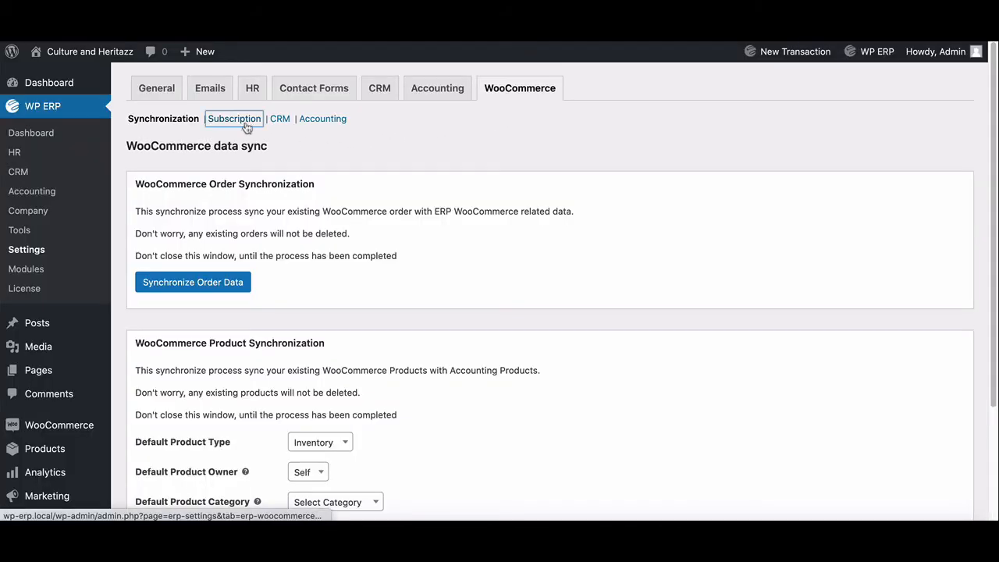
click(233, 119)
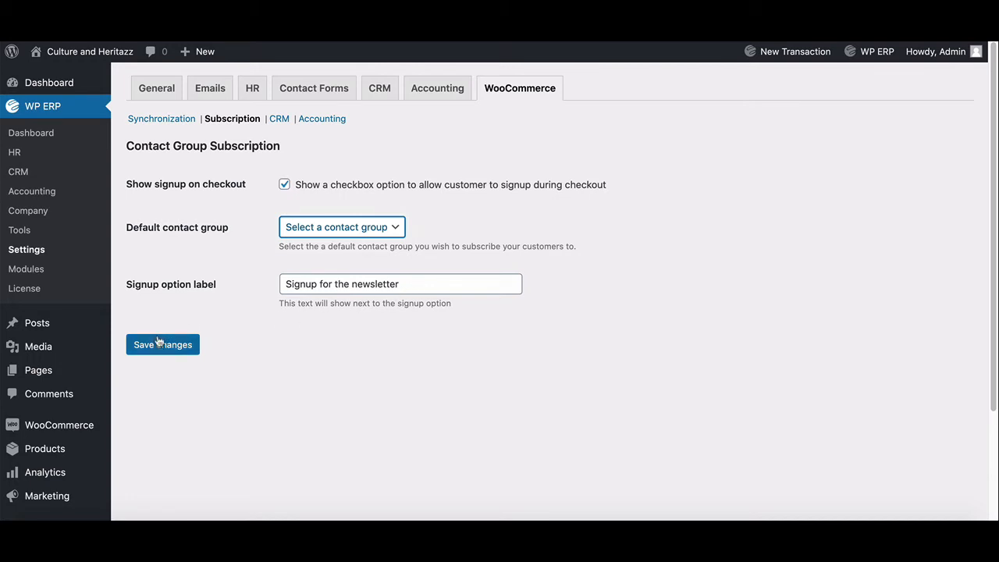
click(162, 345)
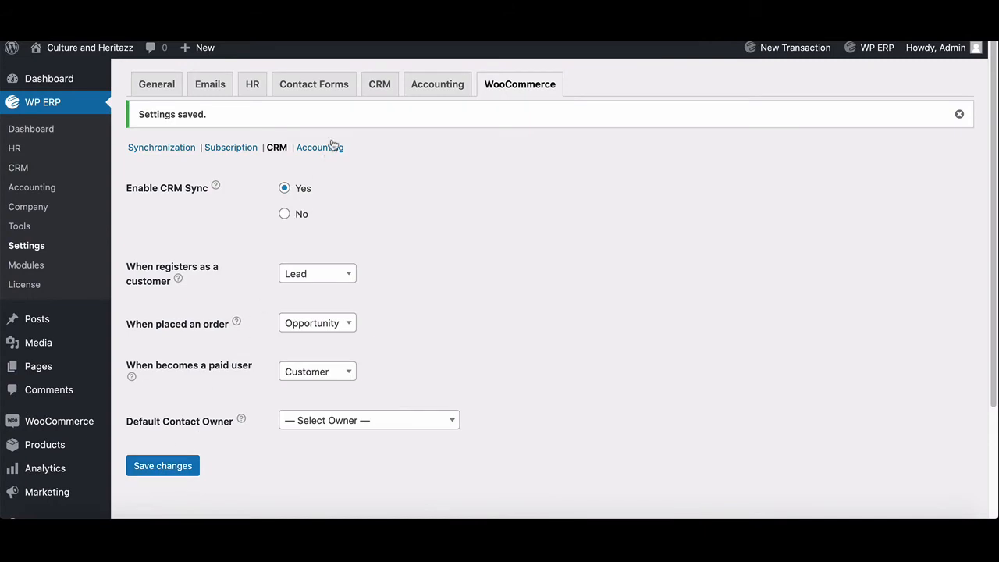
Step: Review the Accounting sync options: order and product sync enabled, default product type Inventory
click(318, 147)
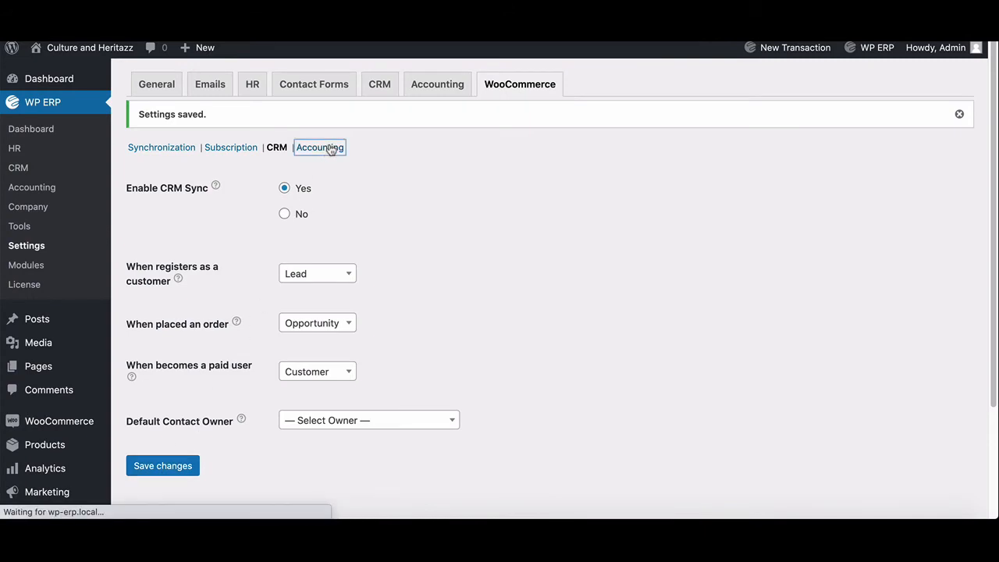
click(318, 146)
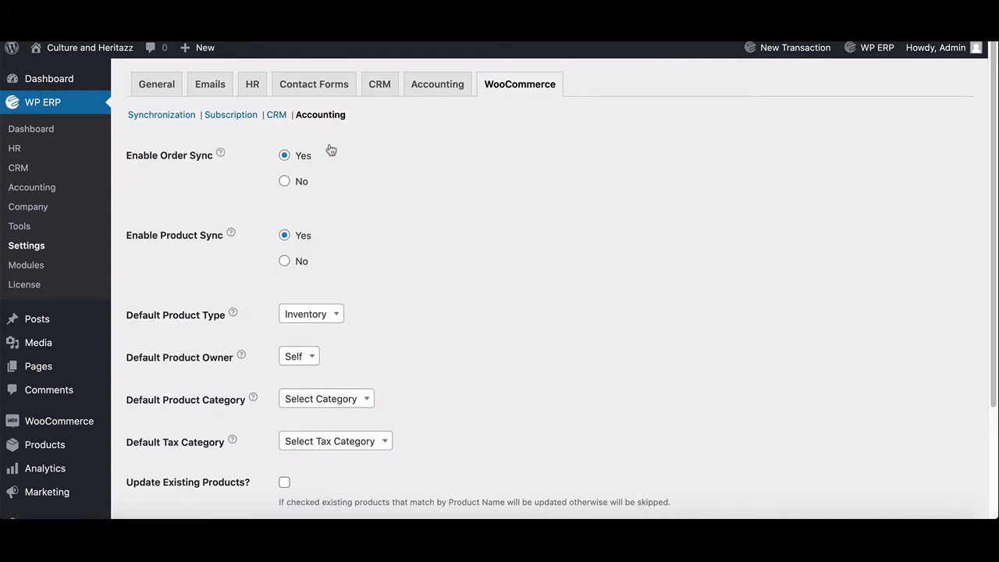
mouse_move(197, 163)
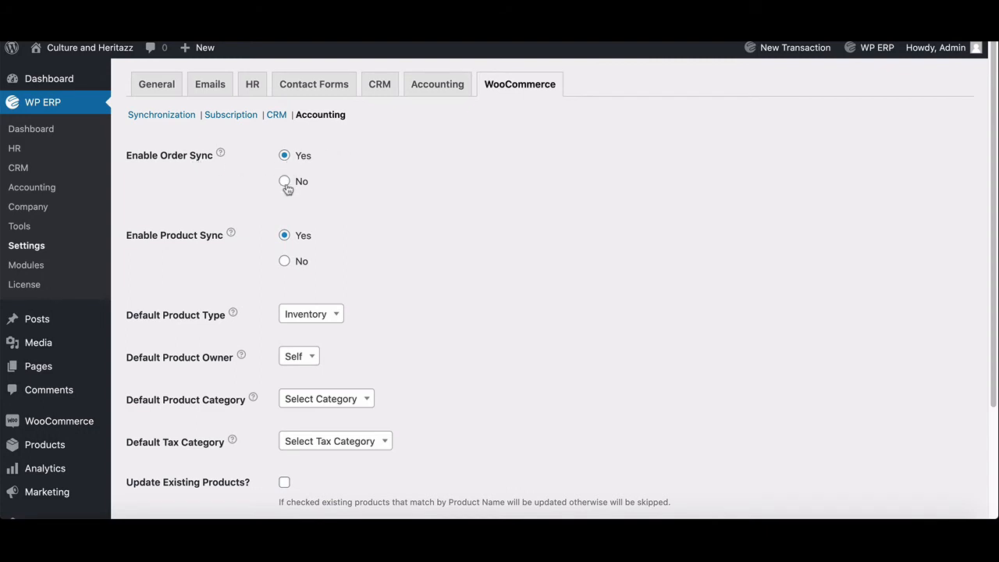
mouse_move(304, 305)
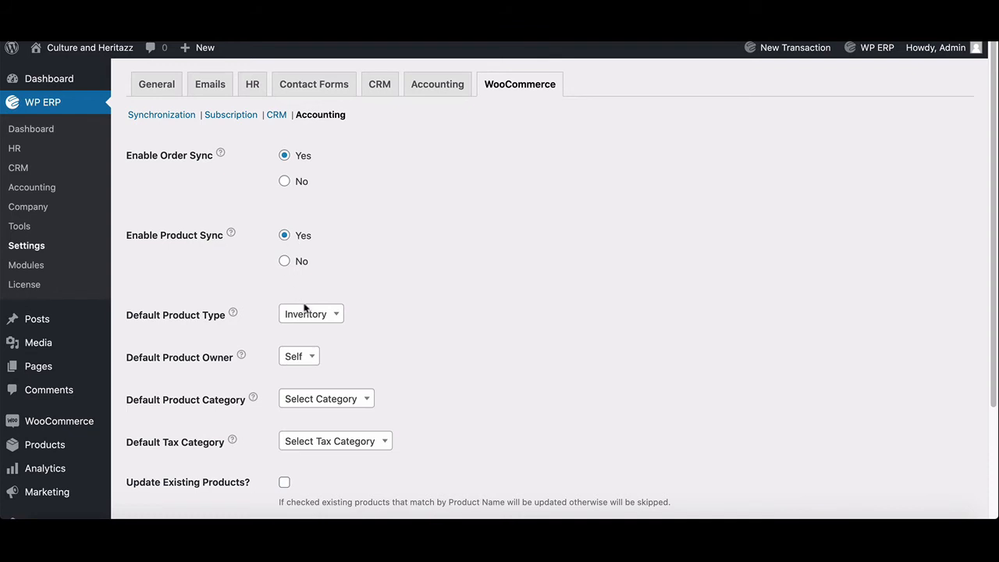
mouse_move(303, 362)
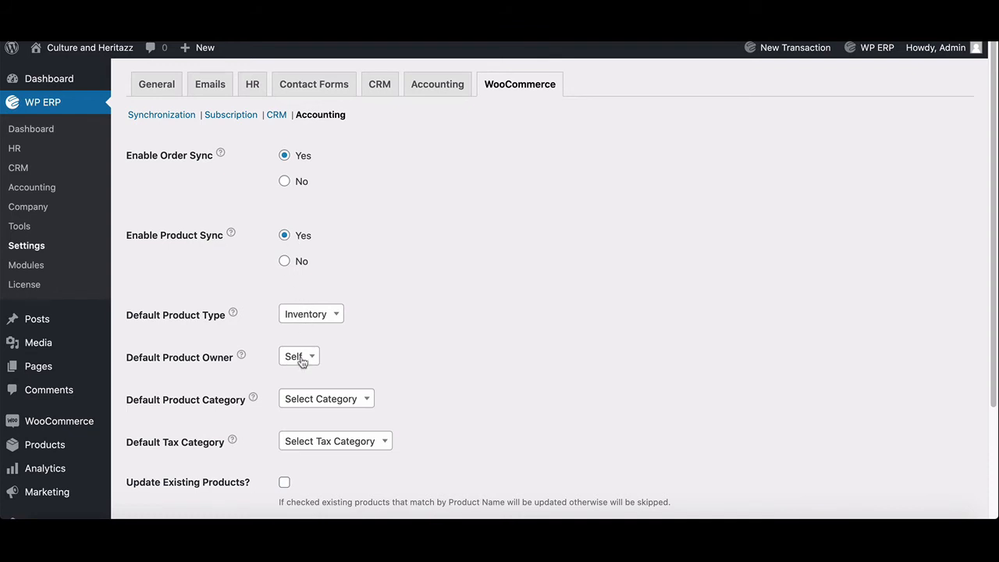
mouse_move(337, 402)
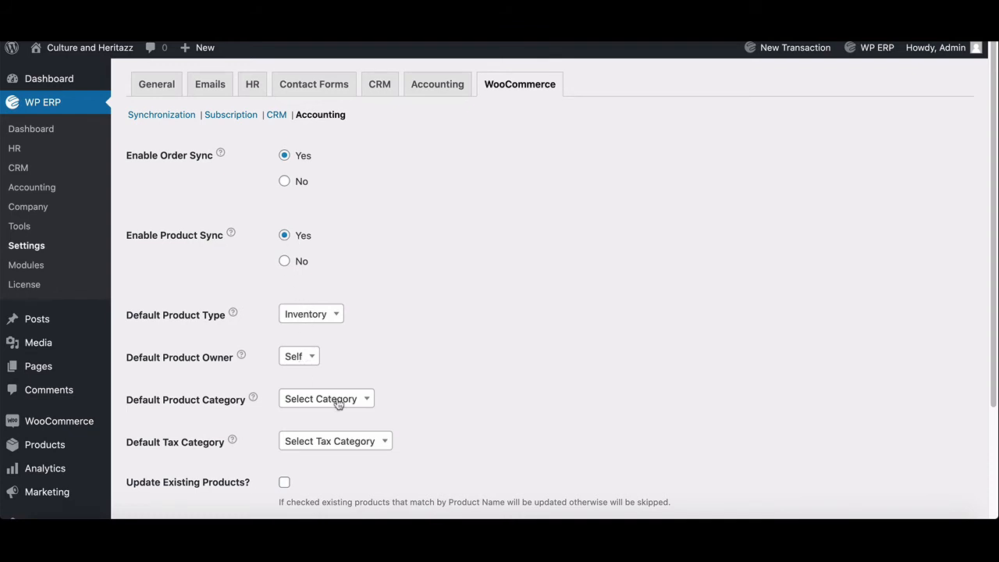
click(326, 400)
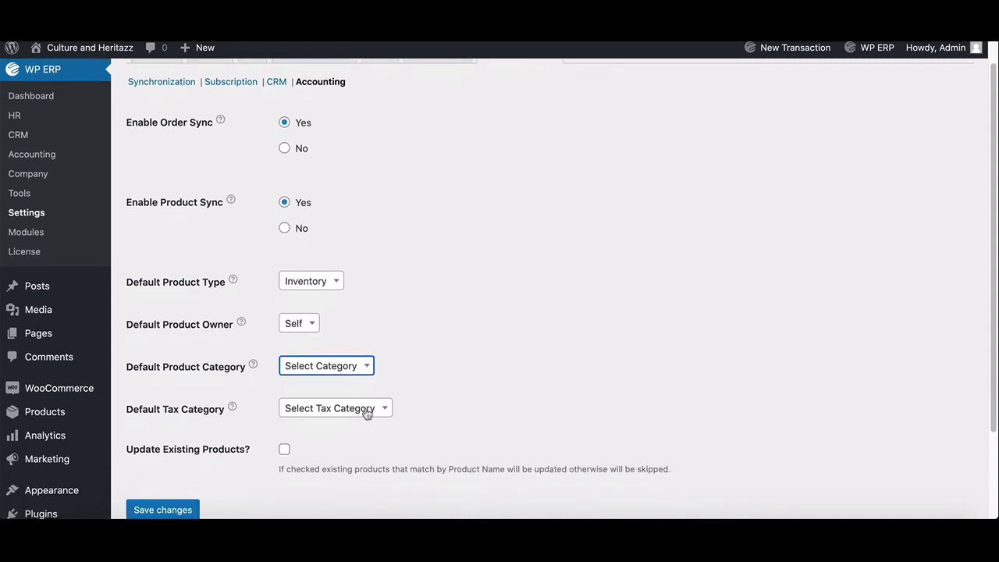
scroll(down, 3)
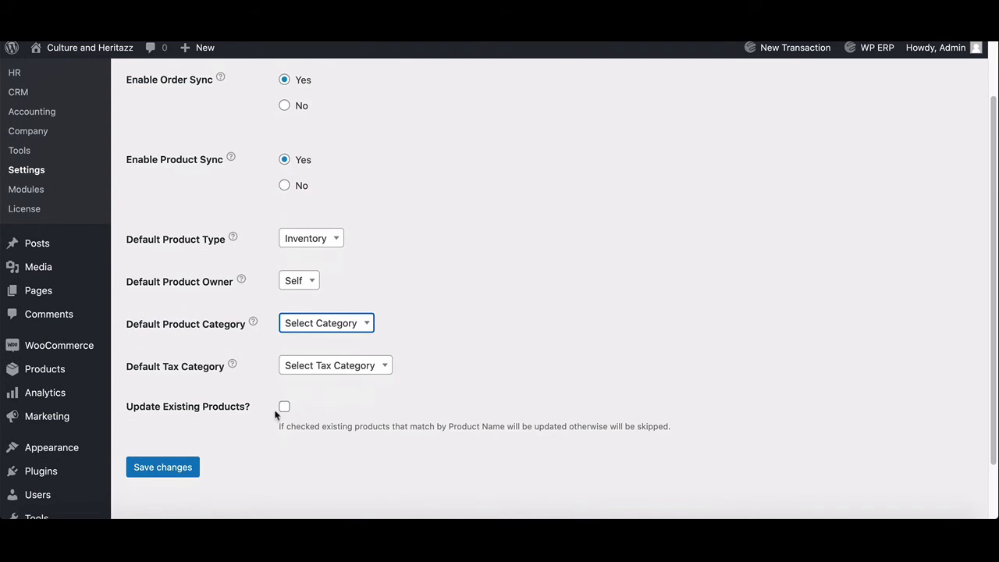
scroll(down, 3)
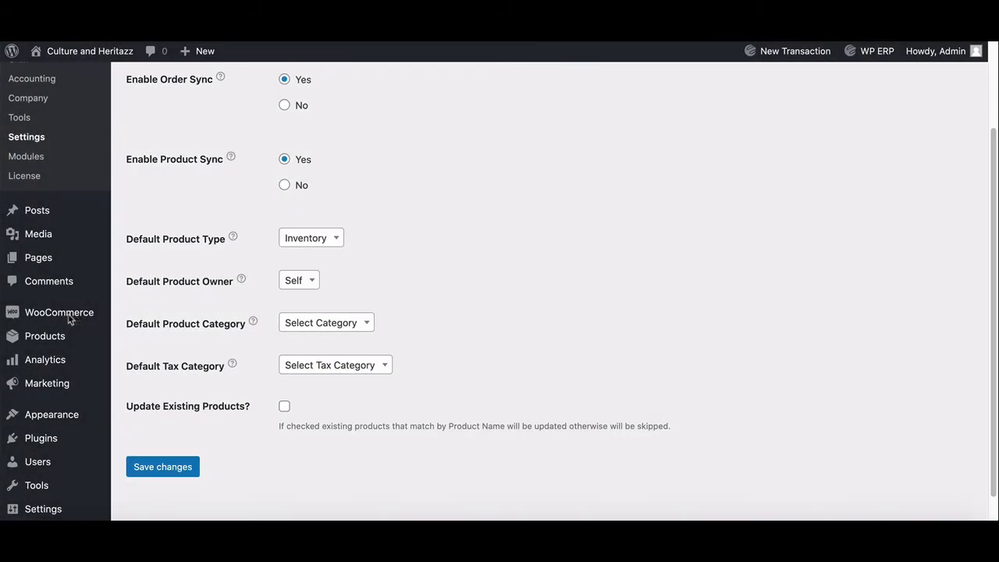
Step: Preview on-hold order #66 with its three products from the WooCommerce orders list
click(60, 312)
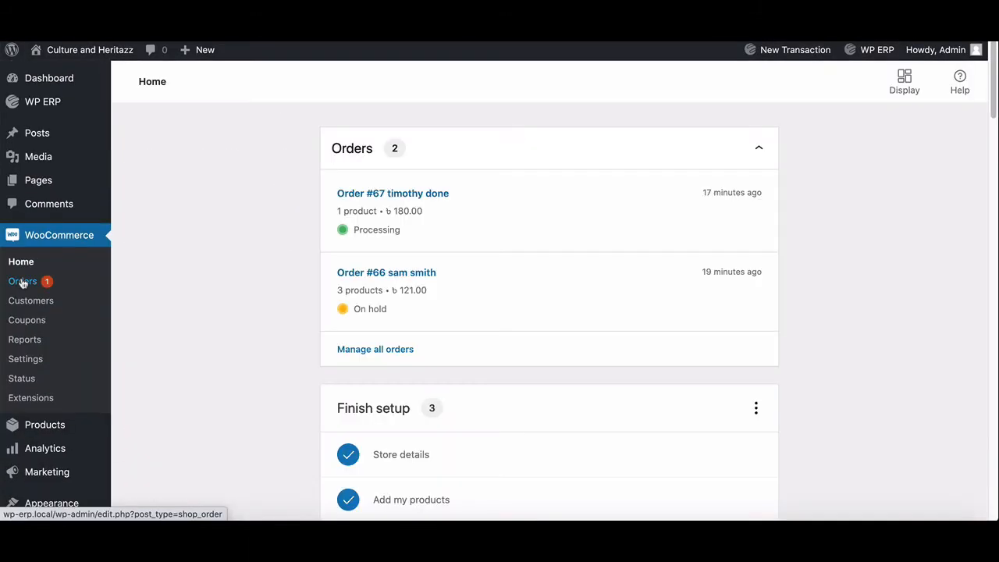
click(22, 281)
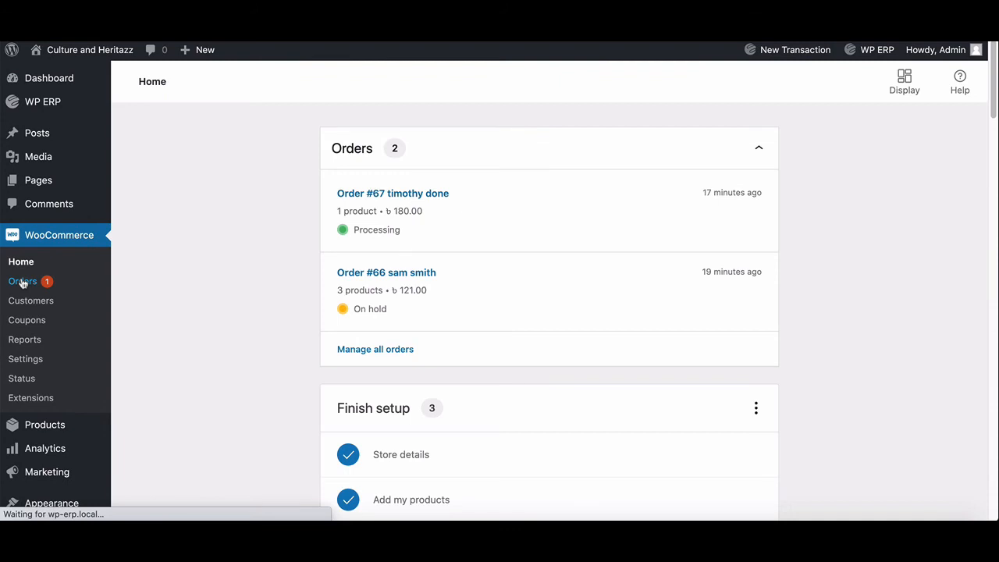
click(22, 281)
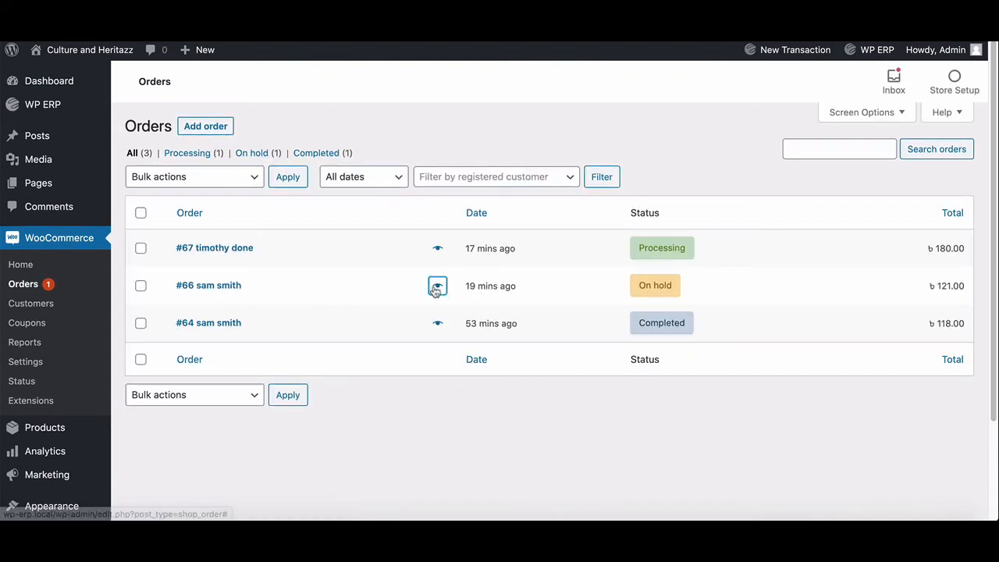
click(436, 285)
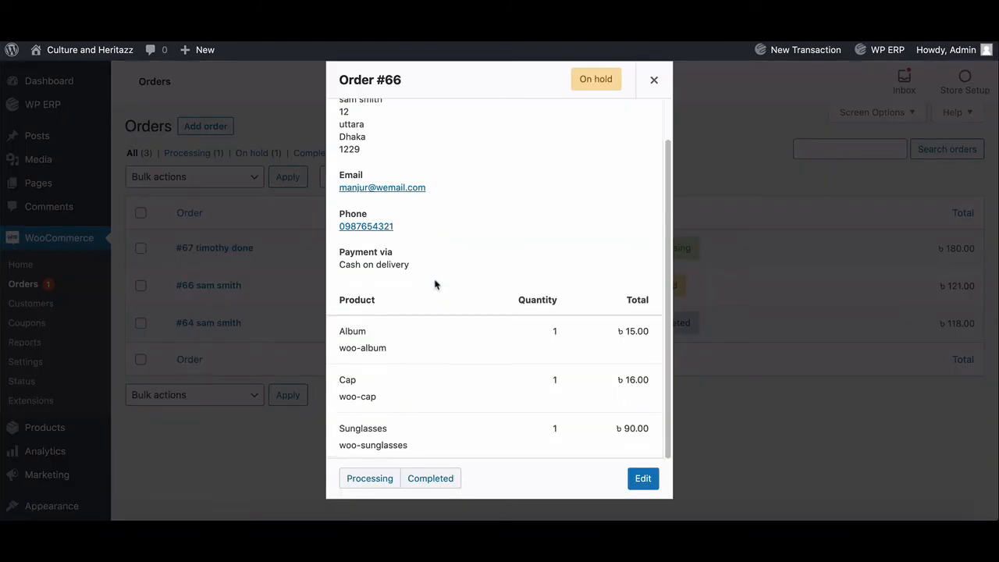
scroll(up, 3)
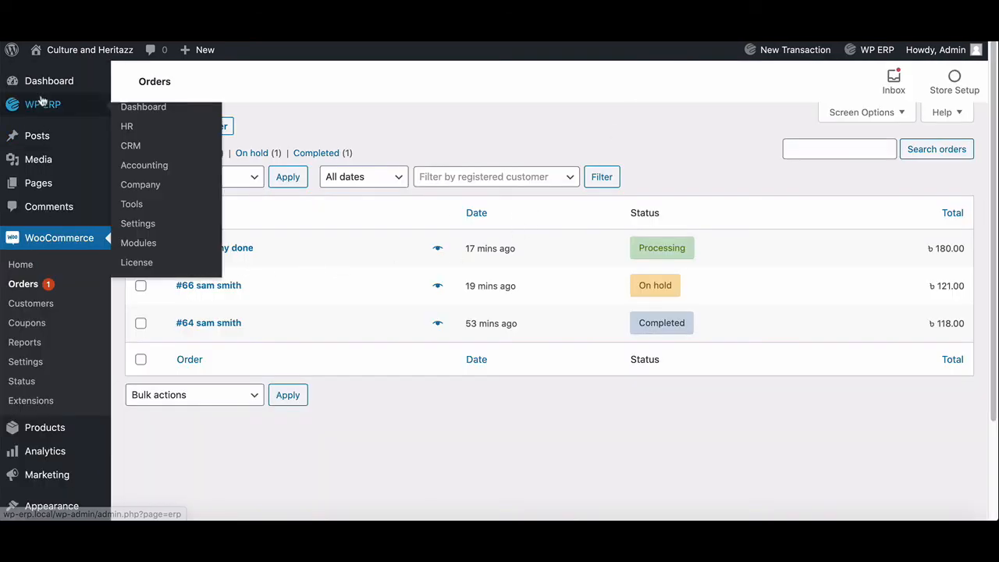
click(131, 146)
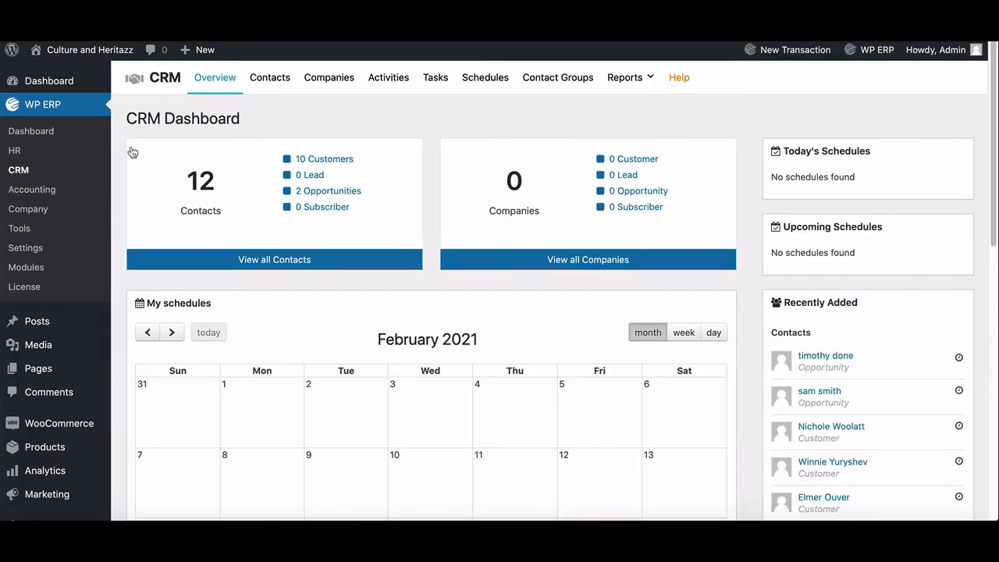
click(268, 76)
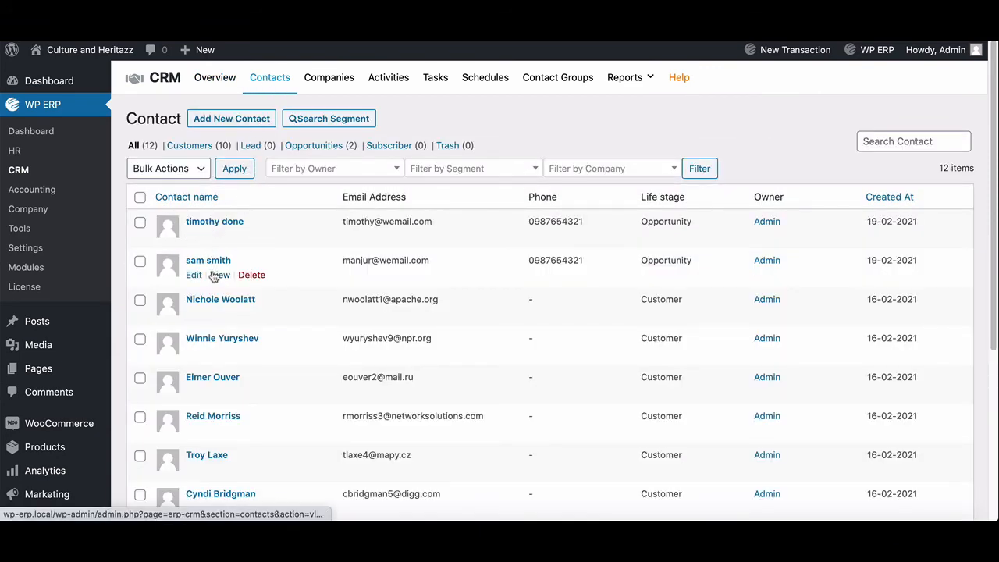
click(219, 275)
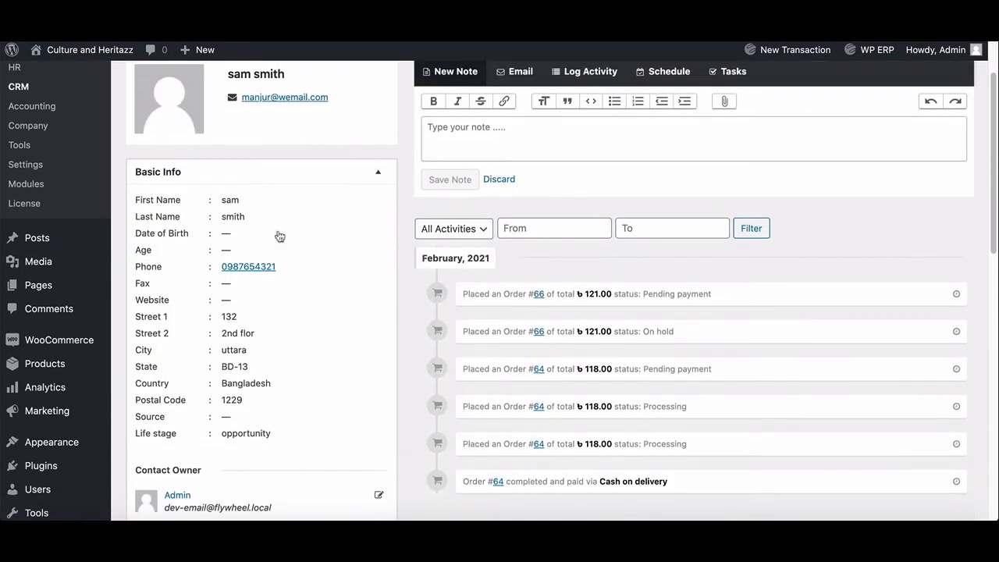
scroll(down, 3)
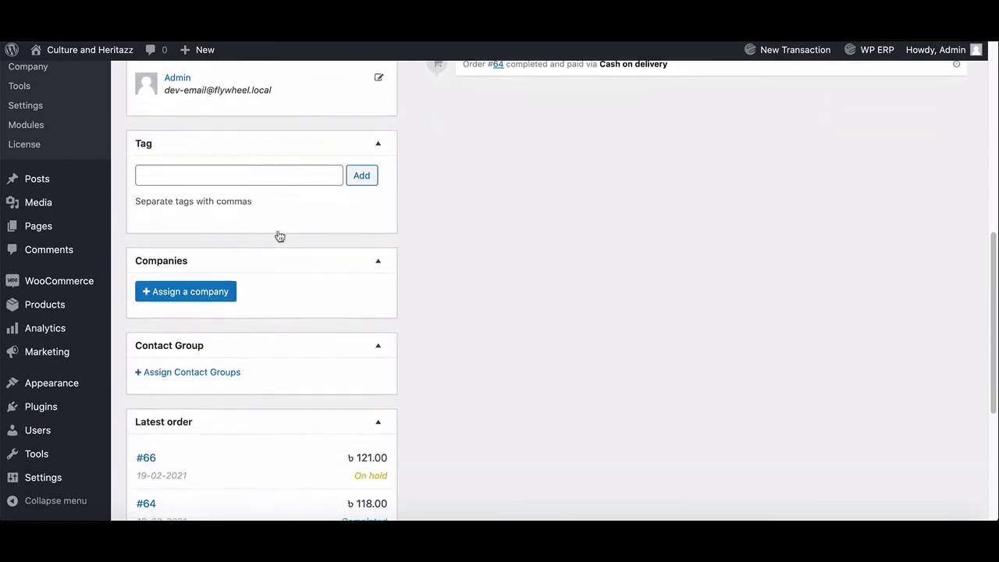
scroll(down, 3)
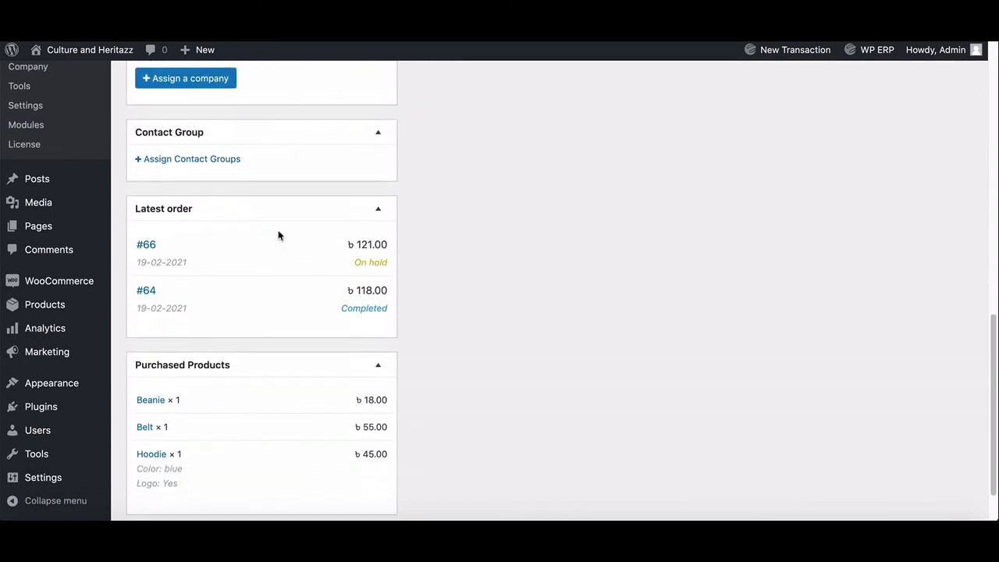
scroll(up, 3)
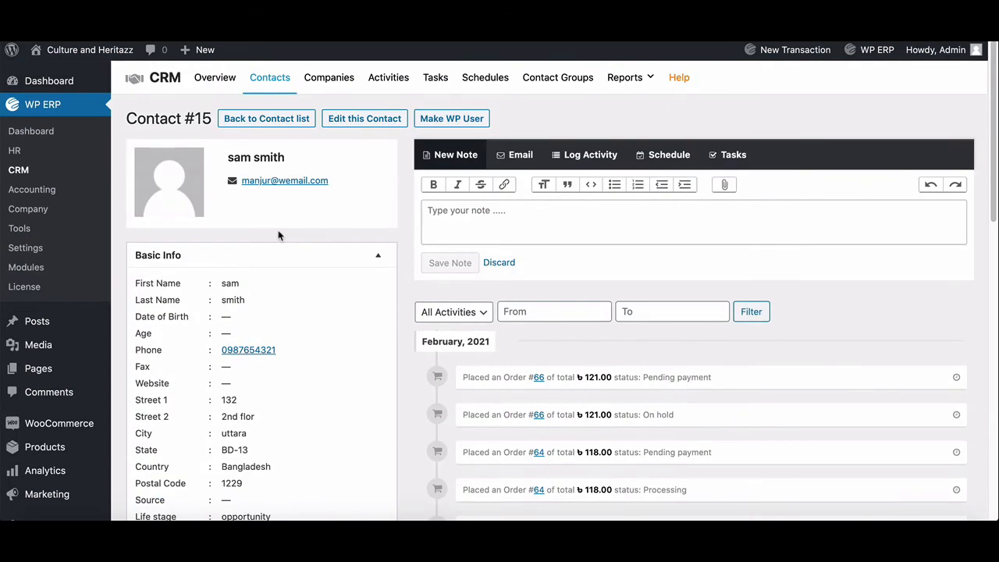
mouse_move(14, 149)
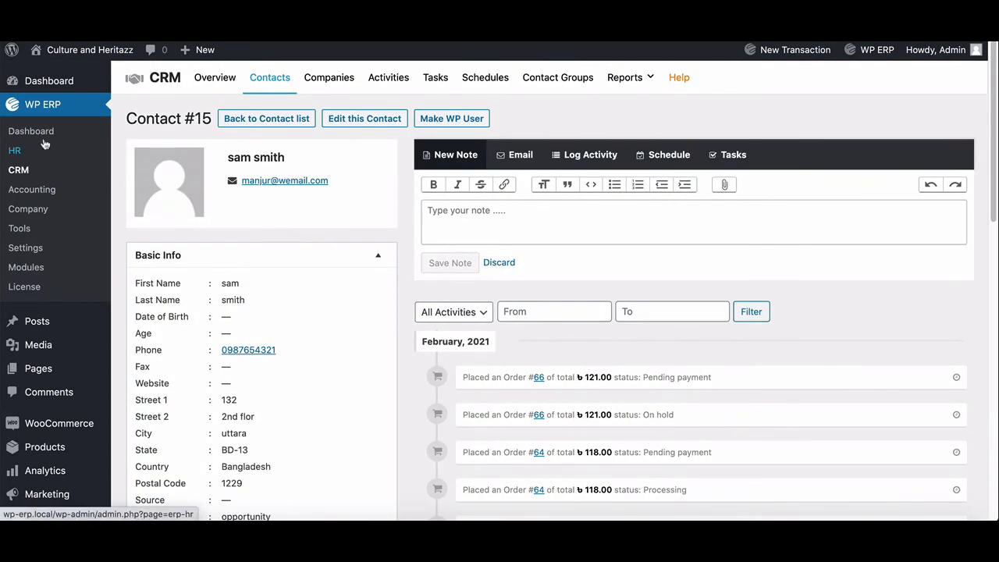
Step: View the WP ERP Overview dashboard showing 12 CRM contacts, 4 employees and accounting balances
click(31, 131)
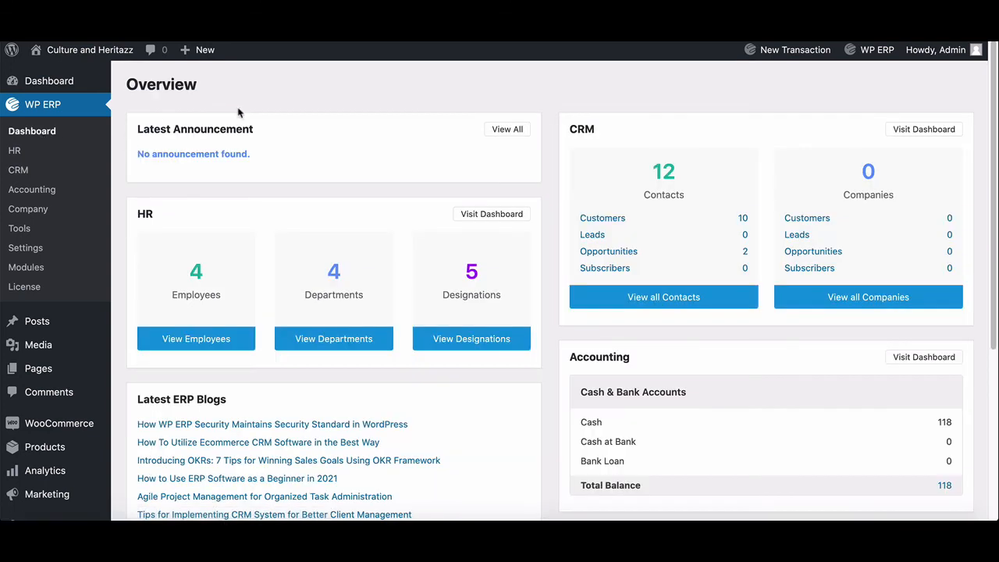
scroll(down, 3)
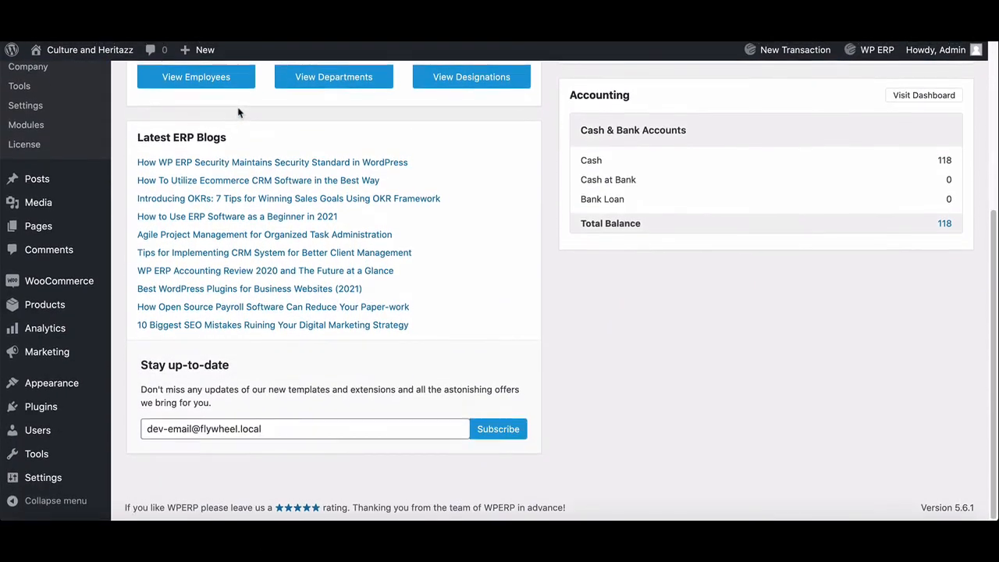